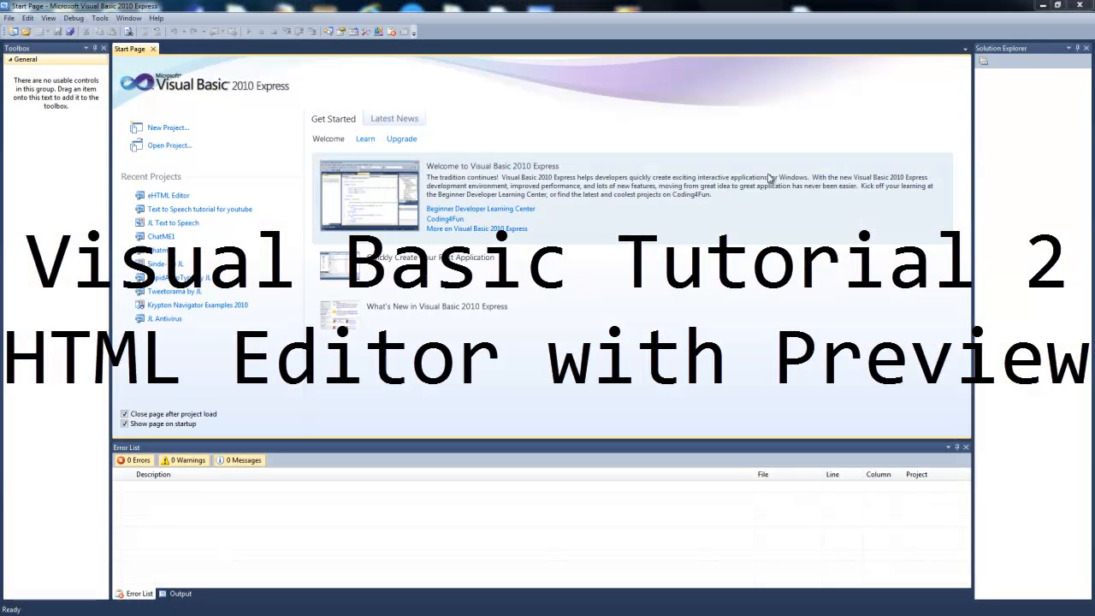
{"action": "mouse_move", "coordinate": [453, 140]}
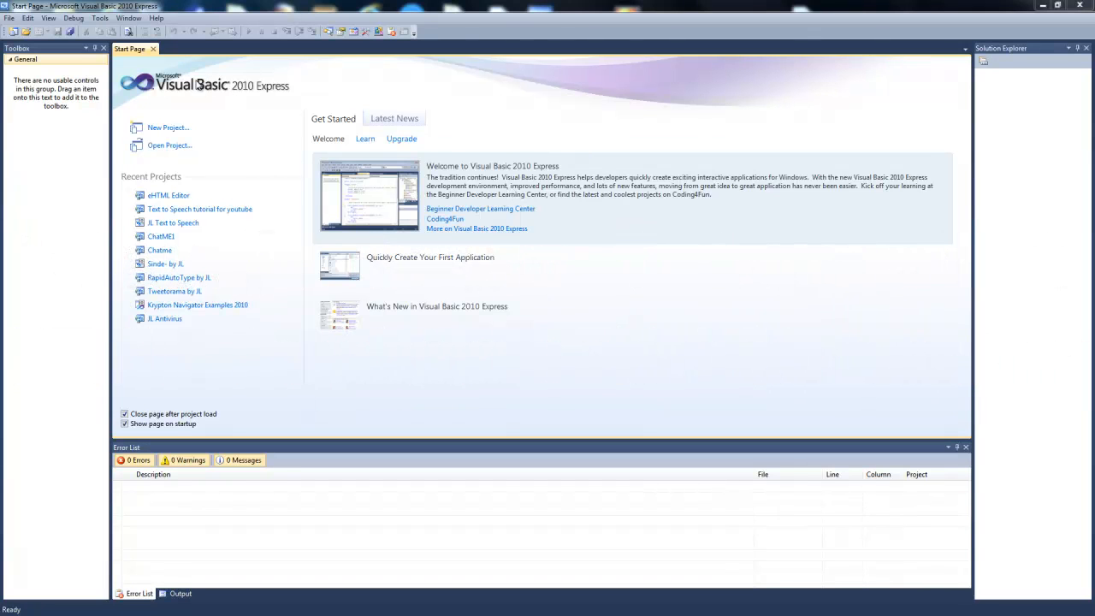
{"action": "mouse_move", "coordinate": [142, 130]}
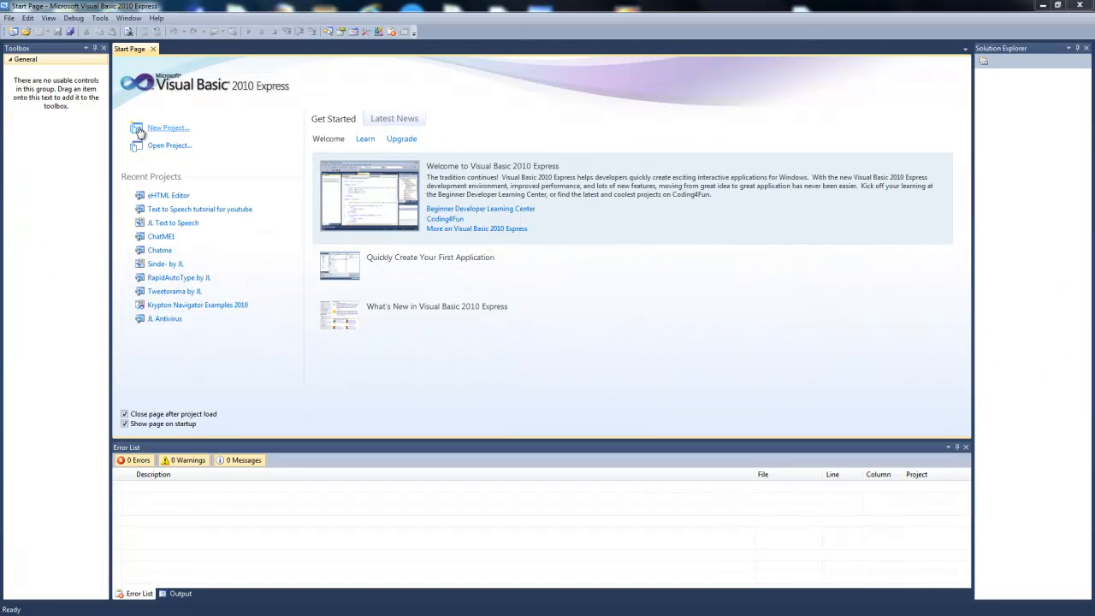
{"action": "mouse_move", "coordinate": [459, 202]}
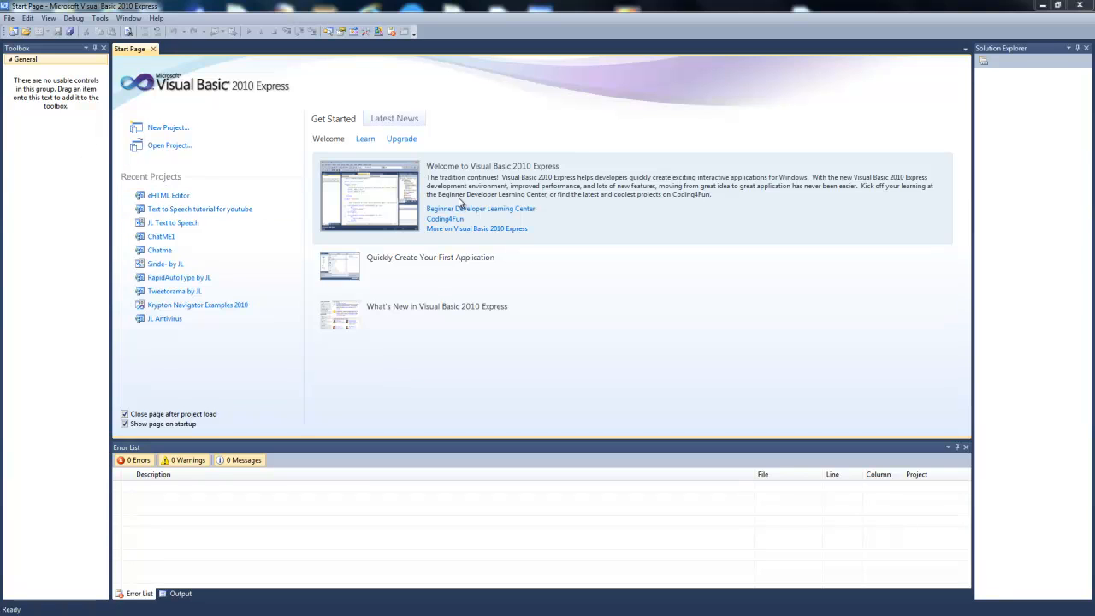
{"action": "mouse_move", "coordinate": [402, 139]}
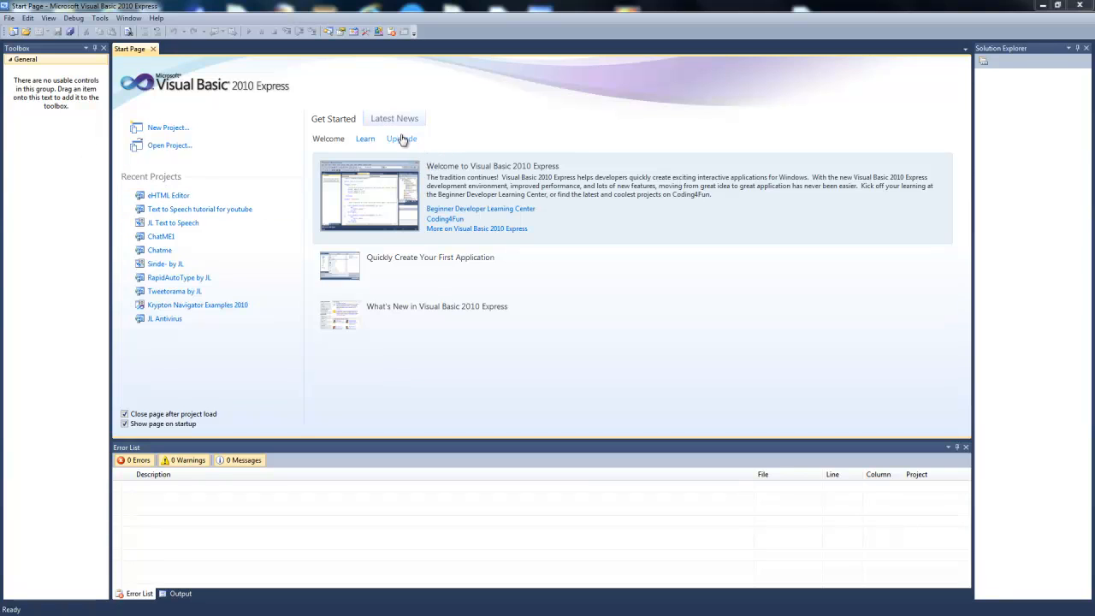
{"action": "mouse_move", "coordinate": [195, 154]}
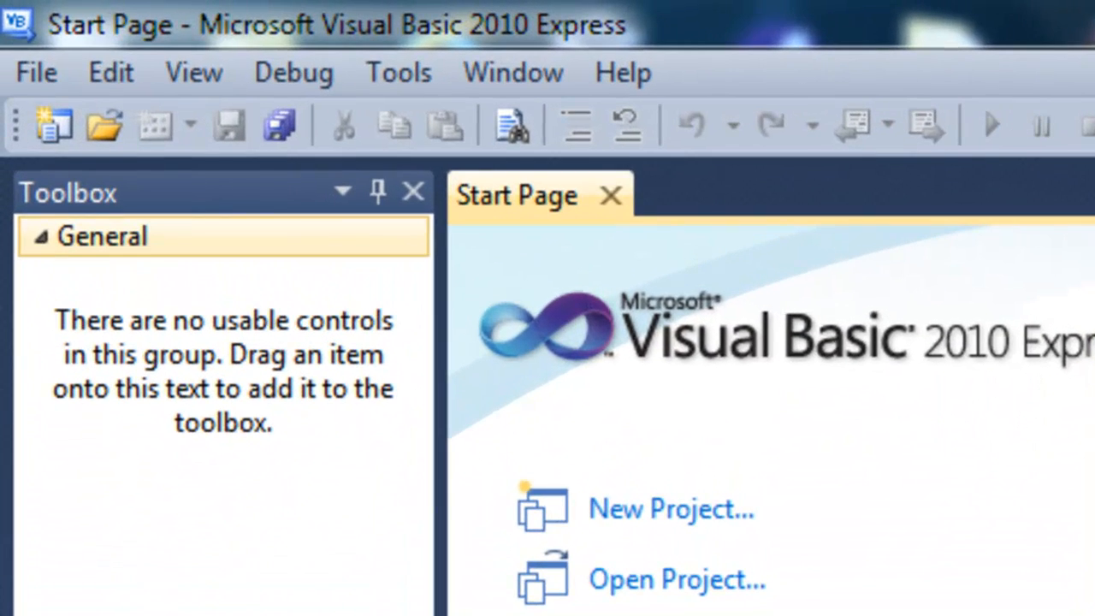
Step: Create a new Windows Forms Application named 'HTML Editor for youtube tutorial'
{"action": "left_click", "coordinate": [103, 127]}
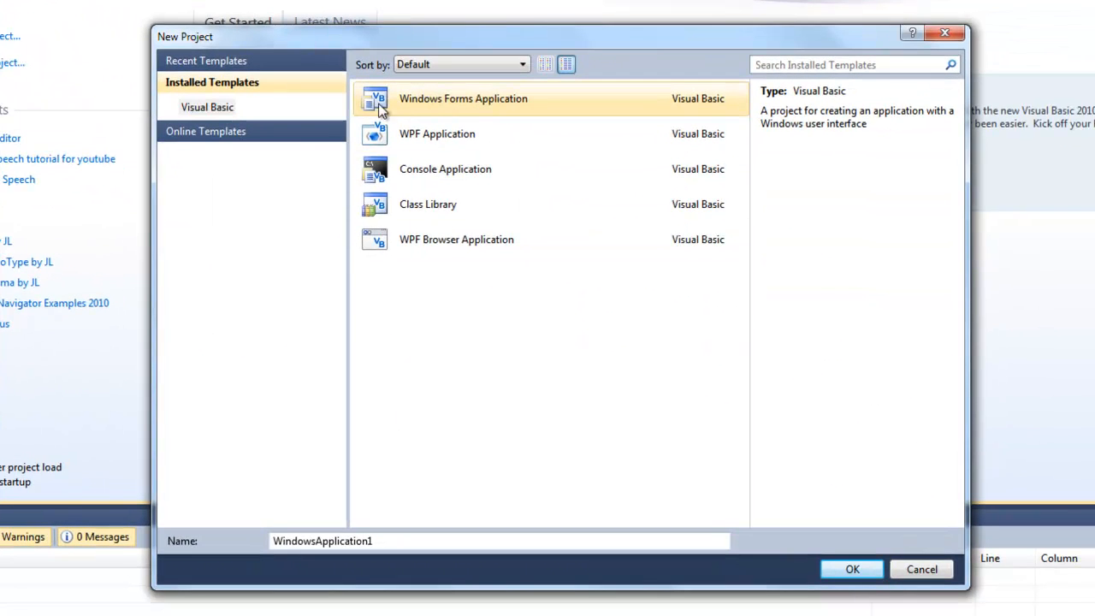
{"action": "mouse_move", "coordinate": [510, 116]}
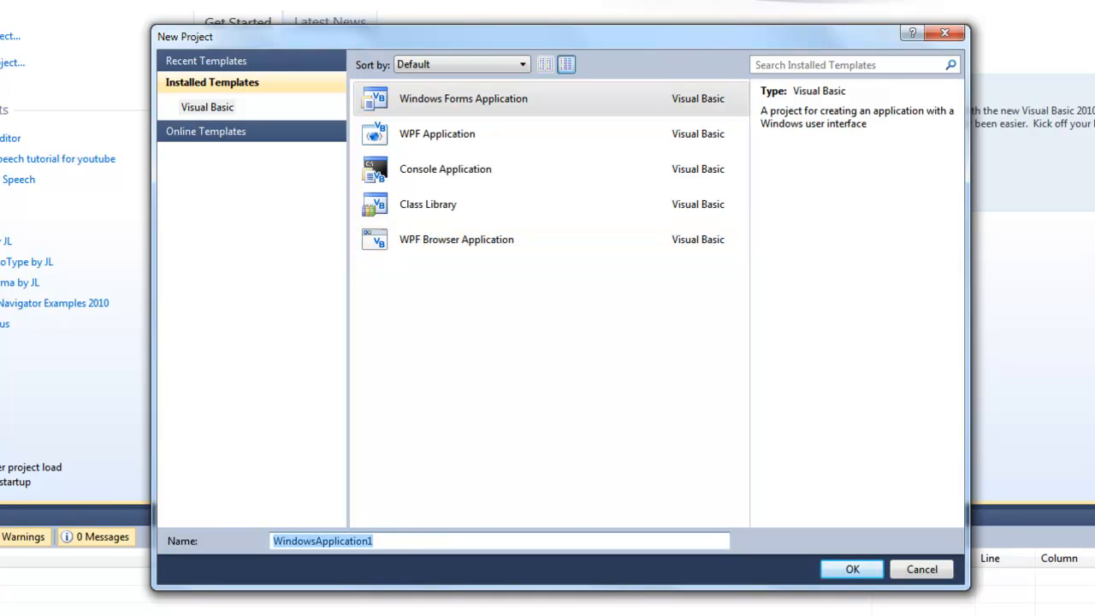
{"action": "type", "text": "HTML Editor"}
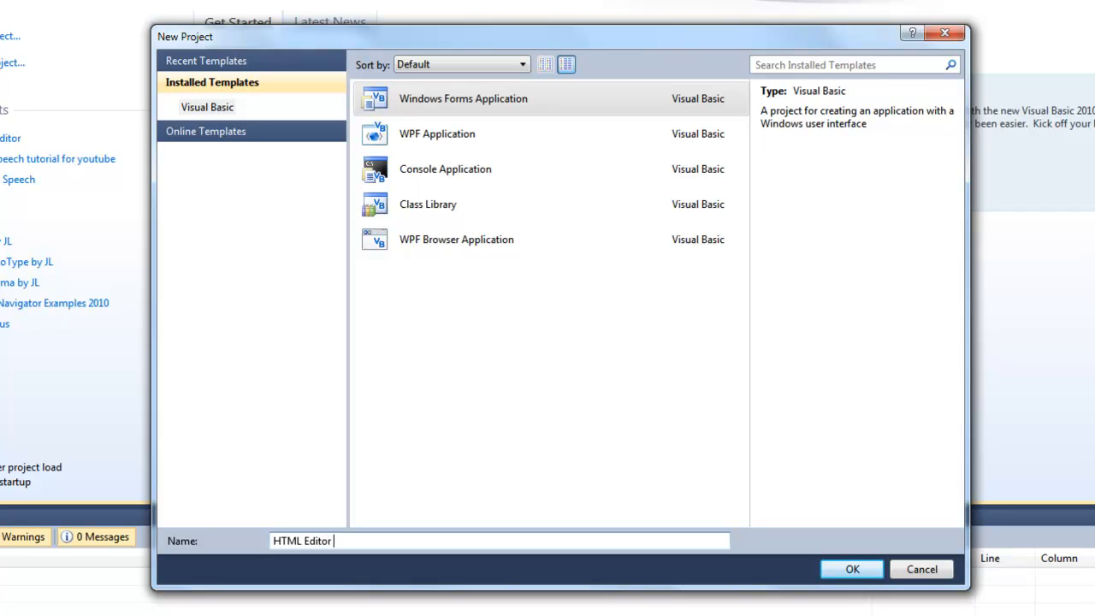
{"action": "type", "text": "for youtube"}
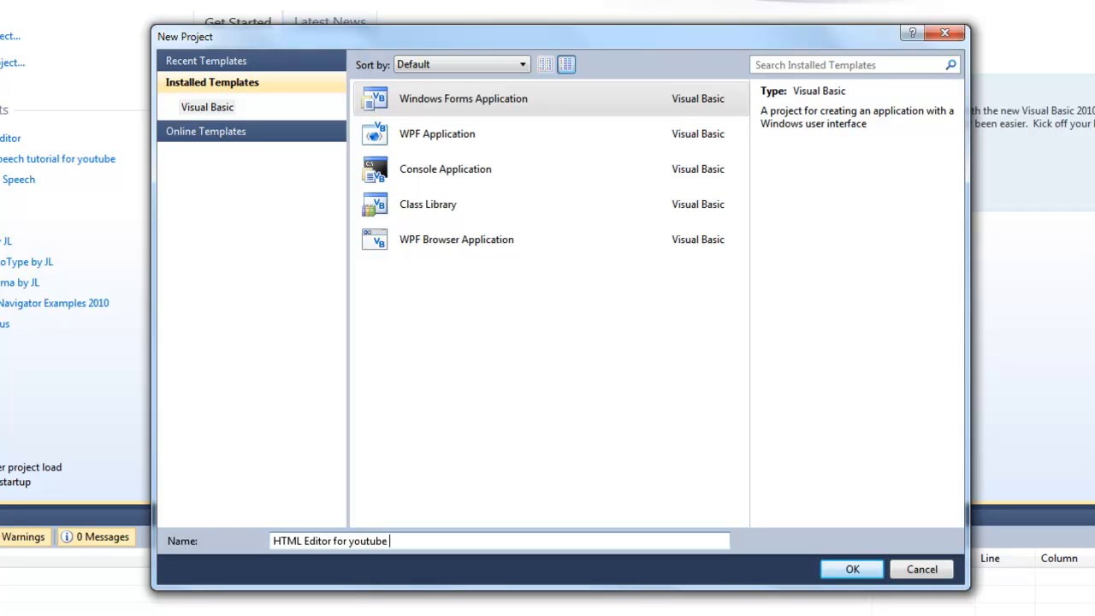
{"action": "type", "text": "tutorial"}
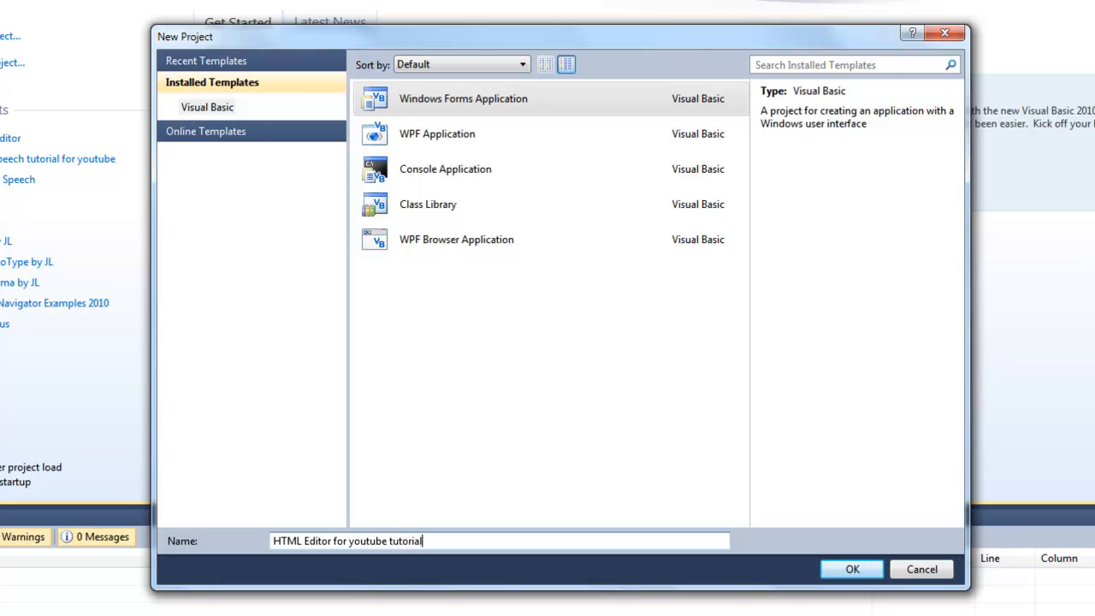
{"action": "left_click", "coordinate": [856, 570]}
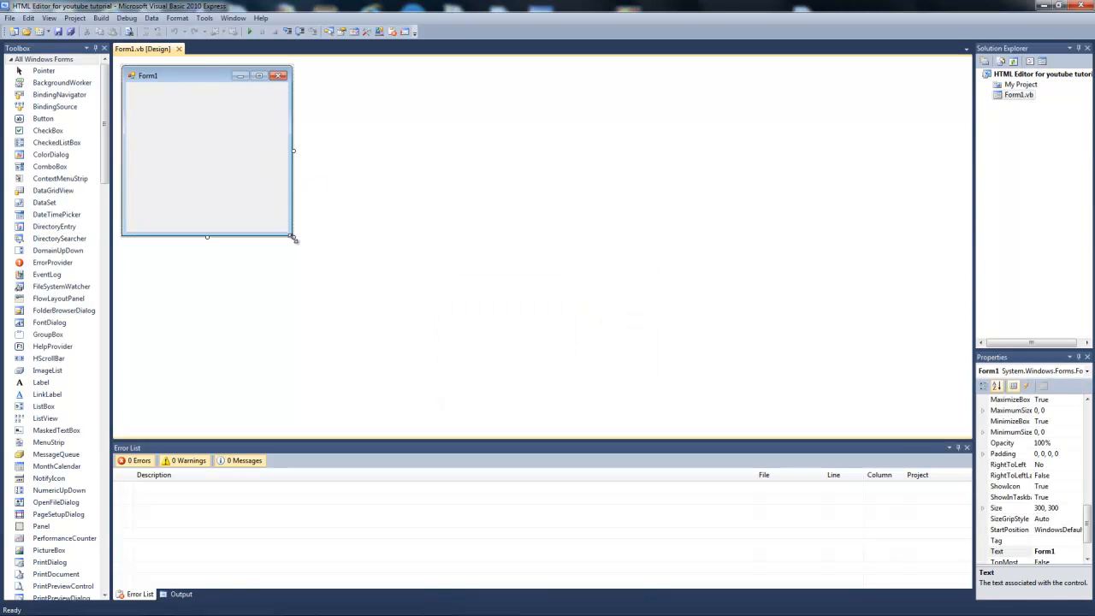
Step: Enlarge Form1, save the project, and title the form 'HTML EDITOR YOUTUBE'
{"action": "left_click_drag", "start_coordinate": [294, 238], "coordinate": [486, 333]}
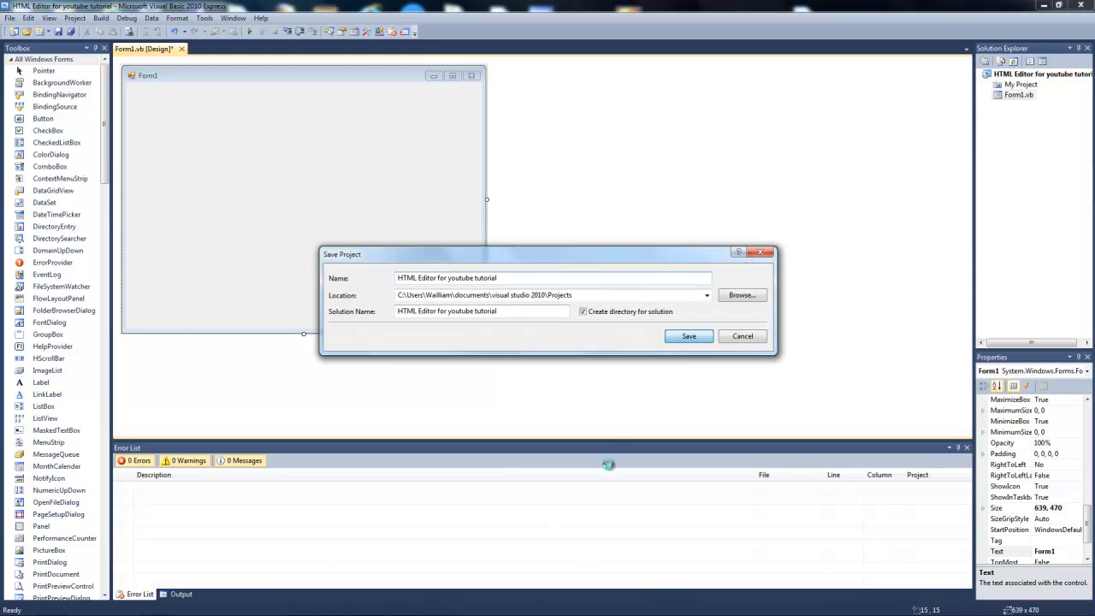
{"action": "left_click", "coordinate": [688, 336]}
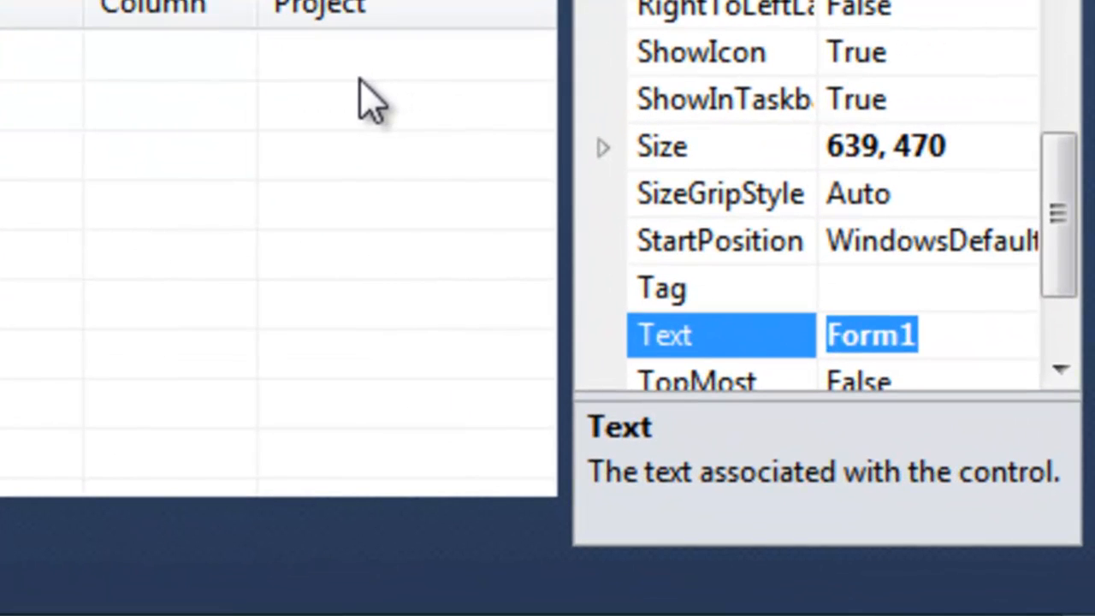
{"action": "type", "text": "HTML ED"}
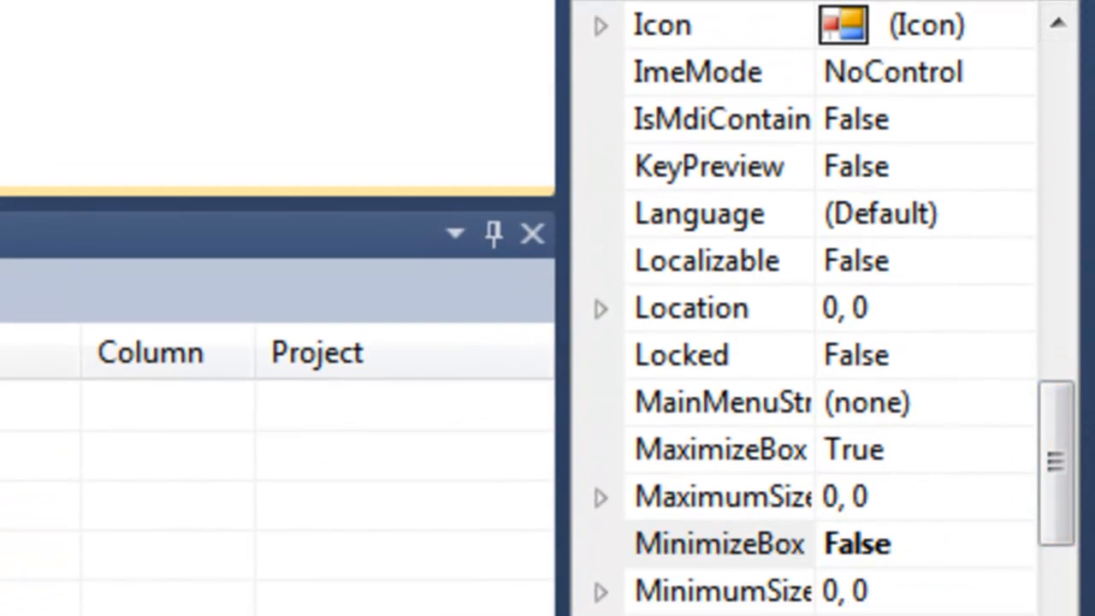
{"action": "mouse_move", "coordinate": [1014, 561]}
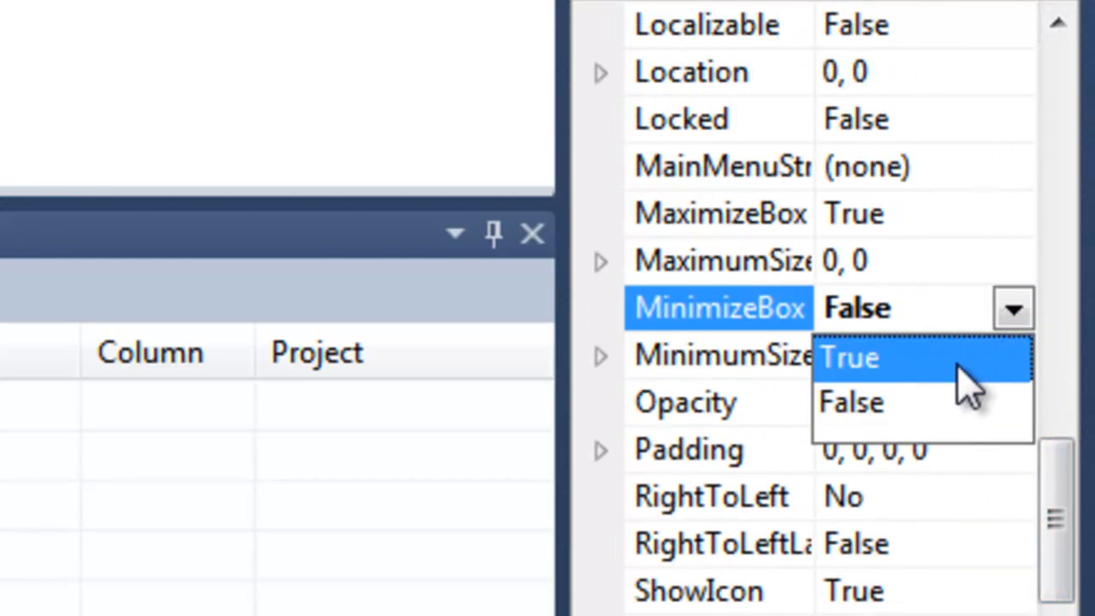
Step: Enable the form's MinimizeBox and set FormBorderStyle to Fixed3D
{"action": "left_click", "coordinate": [849, 358]}
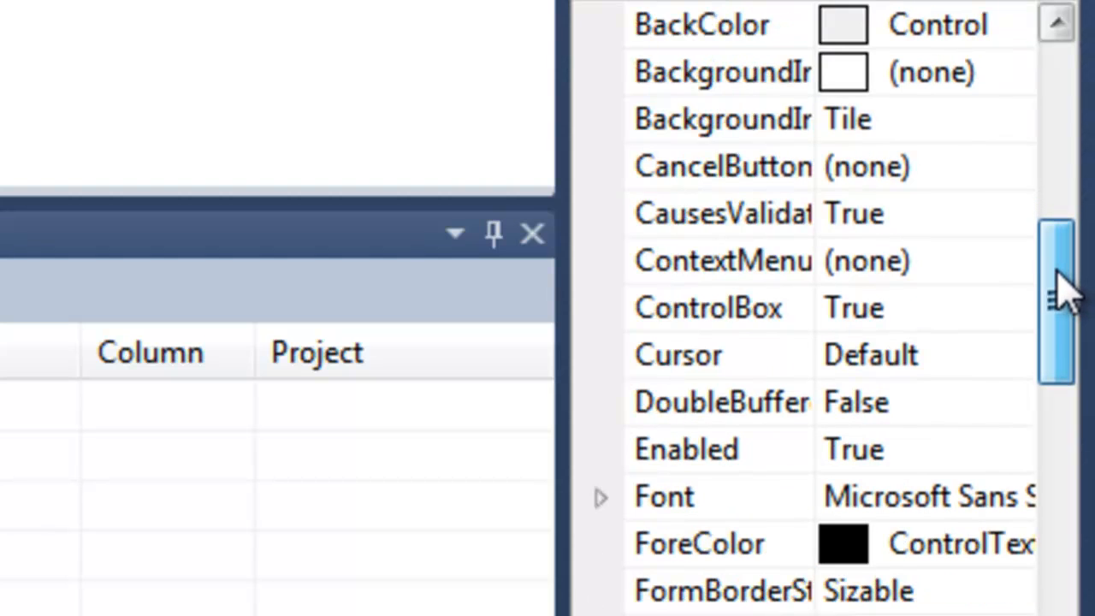
{"action": "left_click", "coordinate": [1013, 410]}
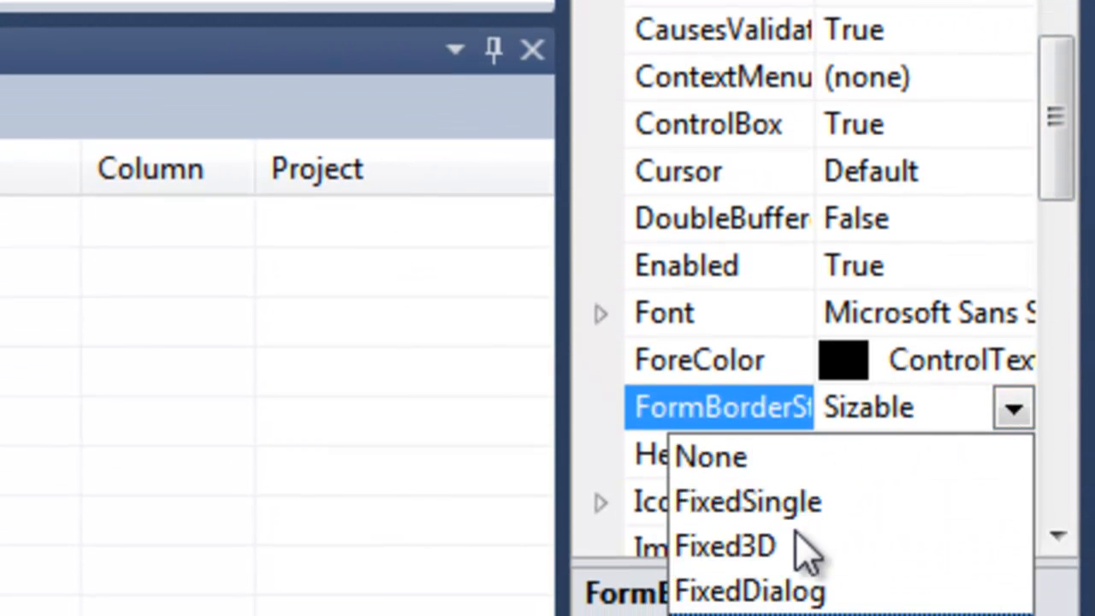
{"action": "left_click", "coordinate": [730, 546]}
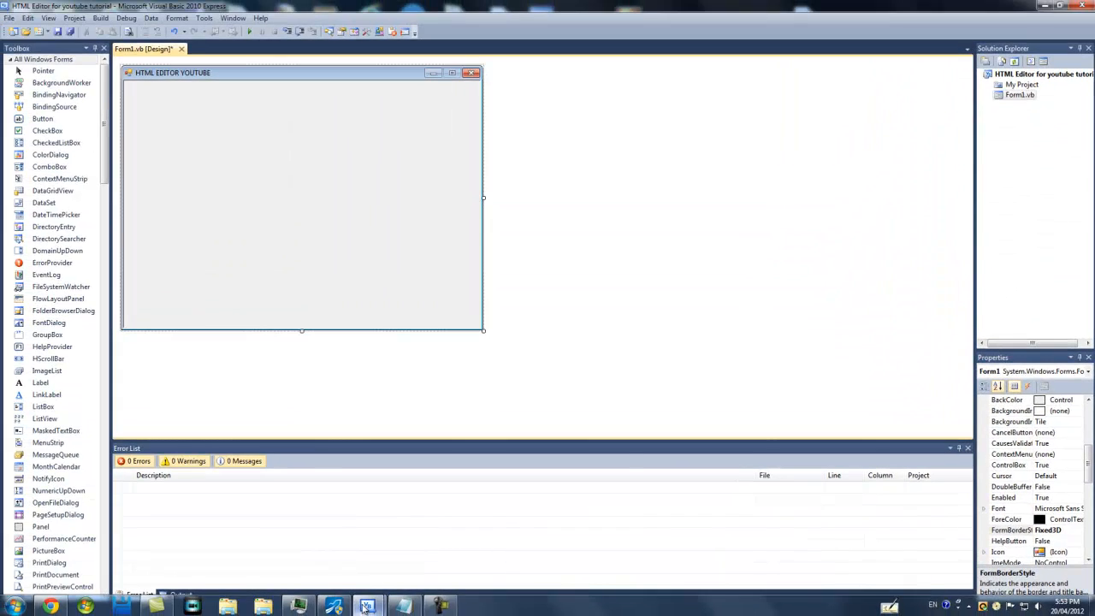
Step: Review the Notepad notes of required controls and return to the form
{"action": "left_click", "coordinate": [370, 604]}
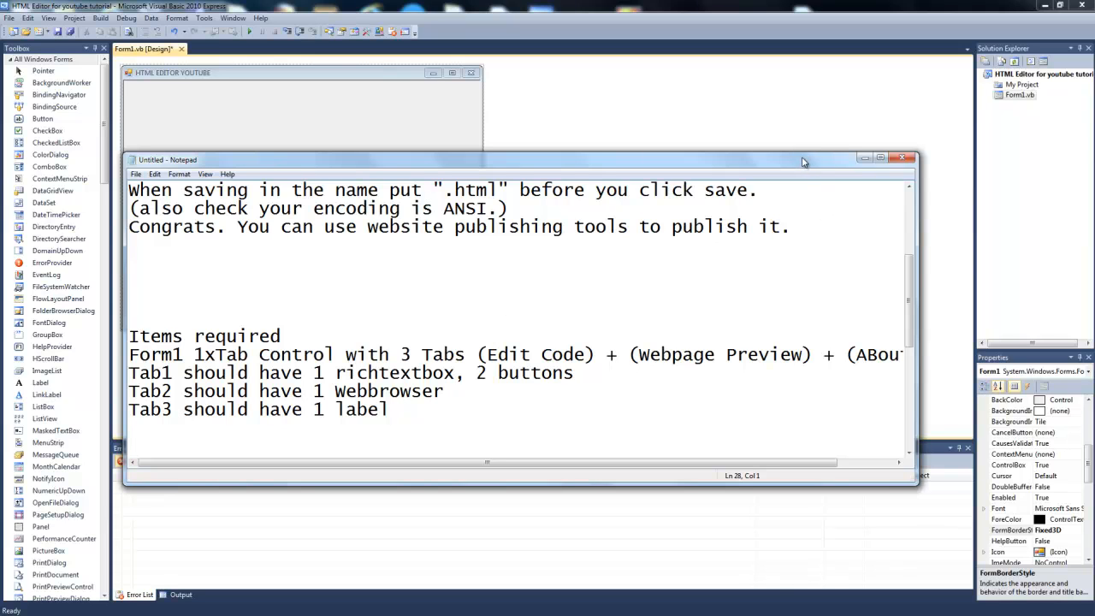
{"action": "mouse_move", "coordinate": [867, 159]}
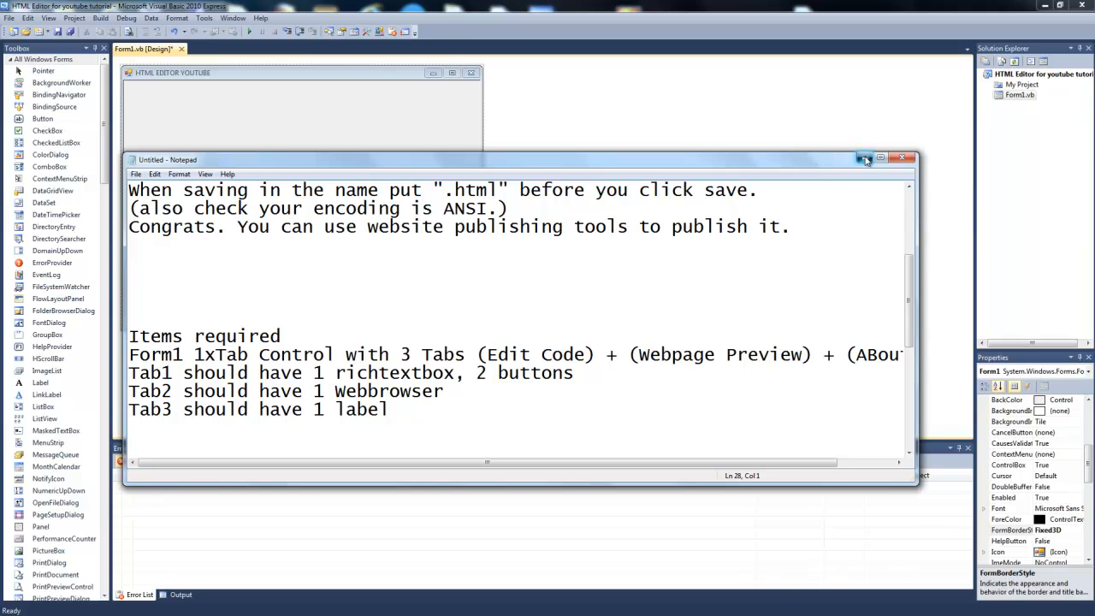
{"action": "left_click", "coordinate": [907, 159]}
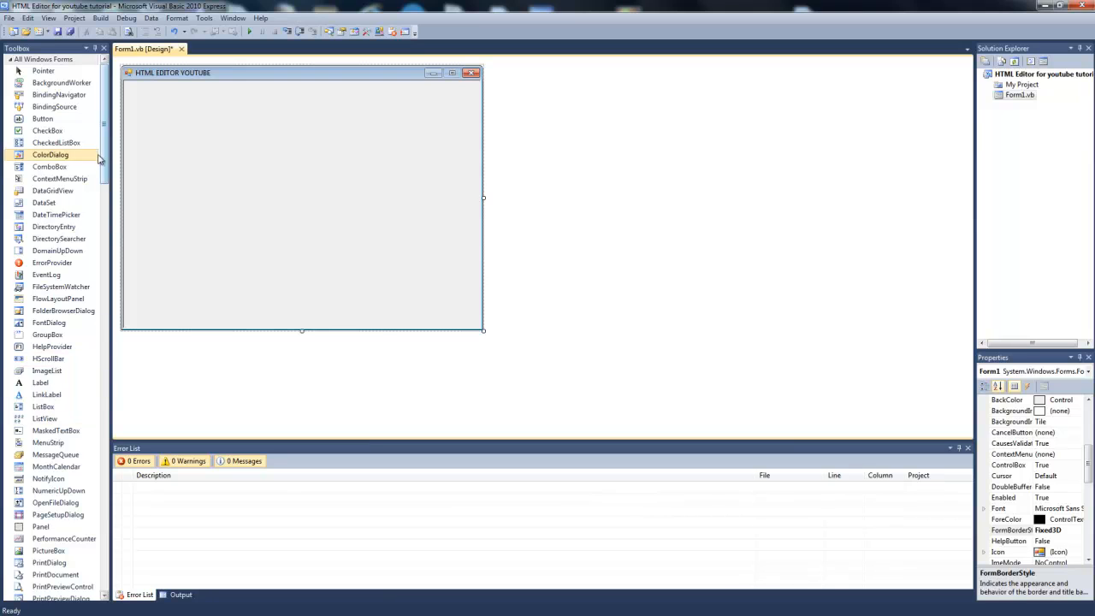
{"action": "scroll", "scroll_direction": "down", "scroll_amount": 3}
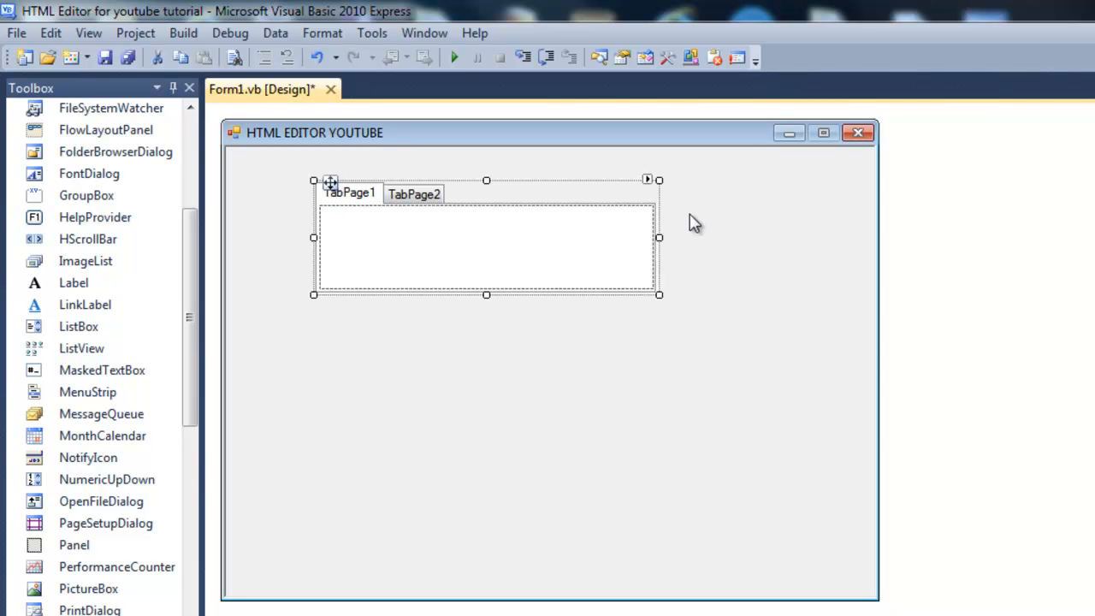
Step: Add a third tab page via the TabControl smart tag and stretch it to fill the form
{"action": "left_click", "coordinate": [650, 180]}
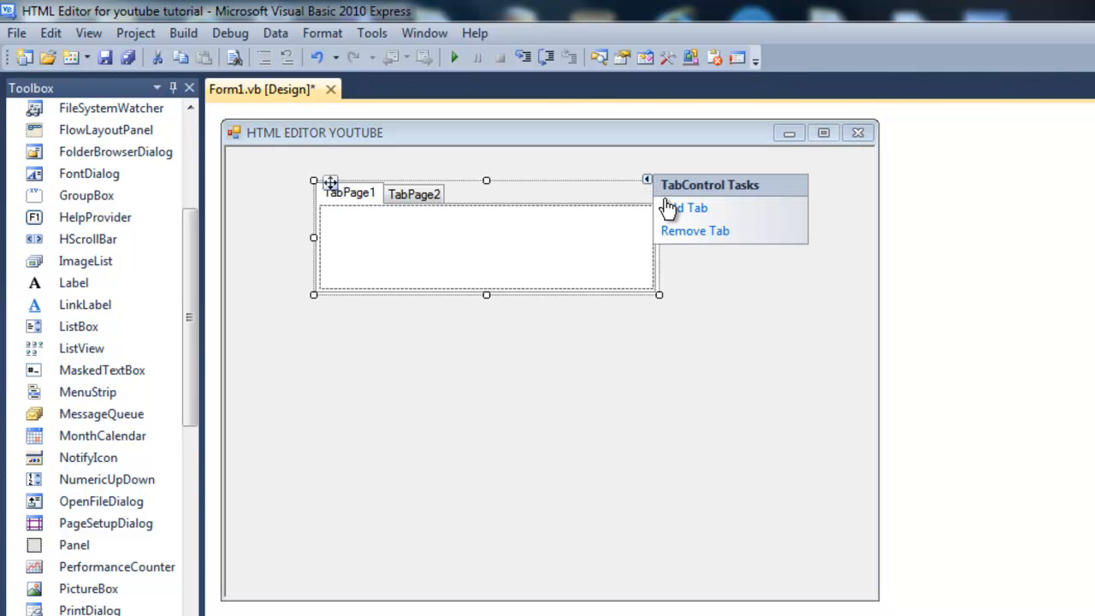
{"action": "left_click", "coordinate": [685, 209]}
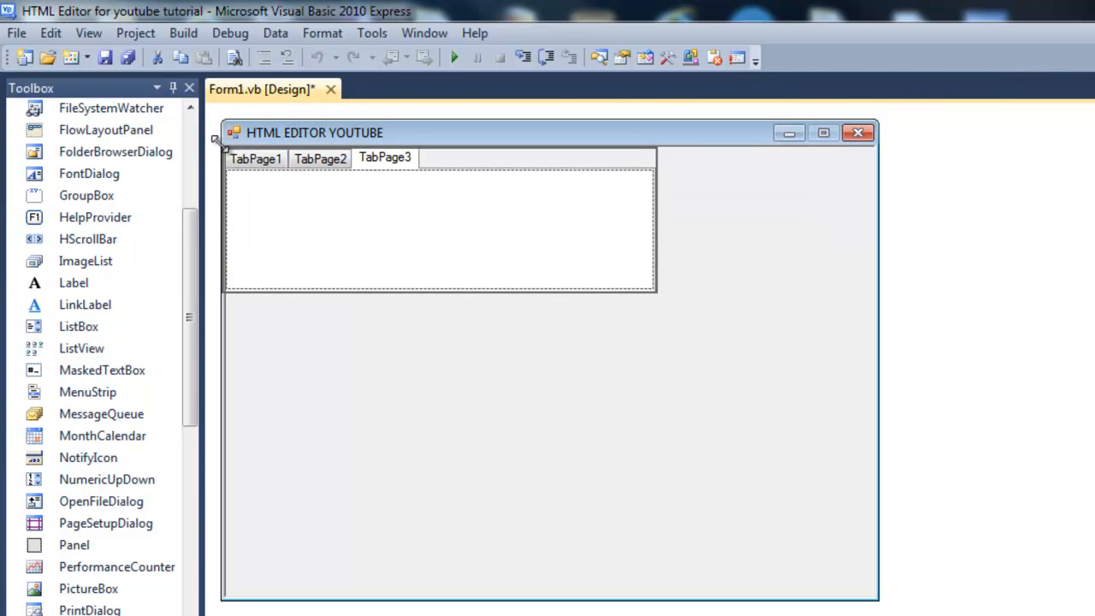
{"action": "left_click_drag", "start_coordinate": [657, 294], "coordinate": [768, 391]}
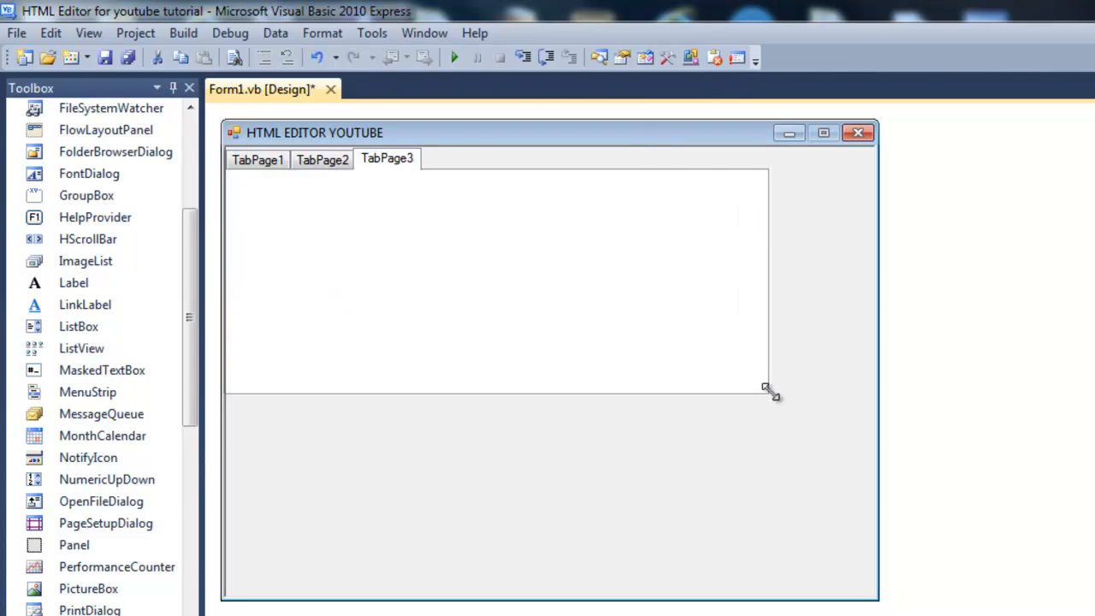
{"action": "left_click_drag", "start_coordinate": [767, 390], "coordinate": [871, 598]}
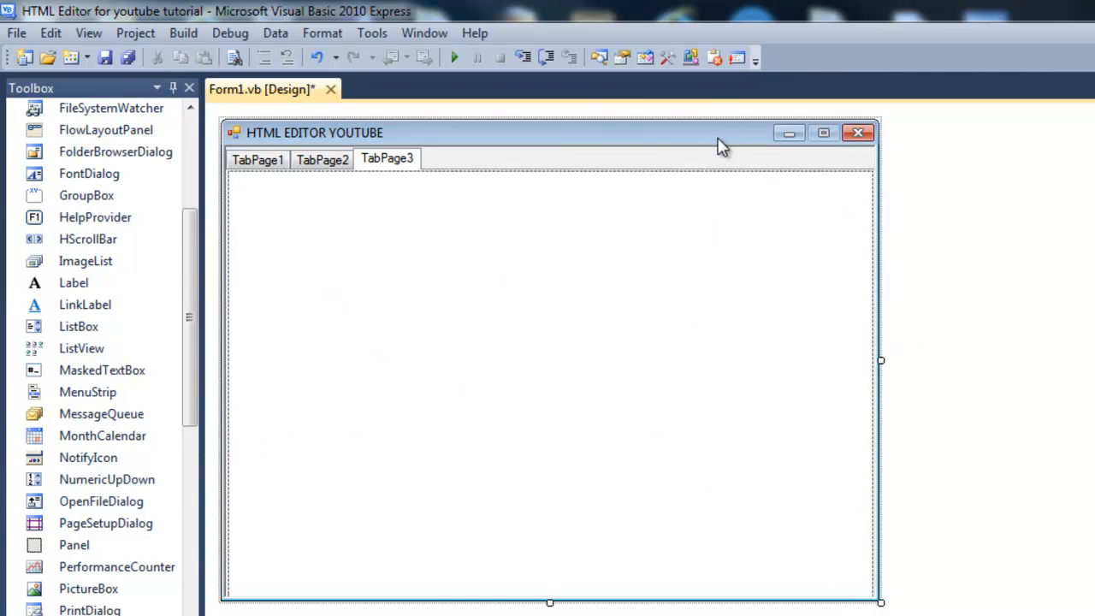
{"action": "mouse_move", "coordinate": [1016, 264]}
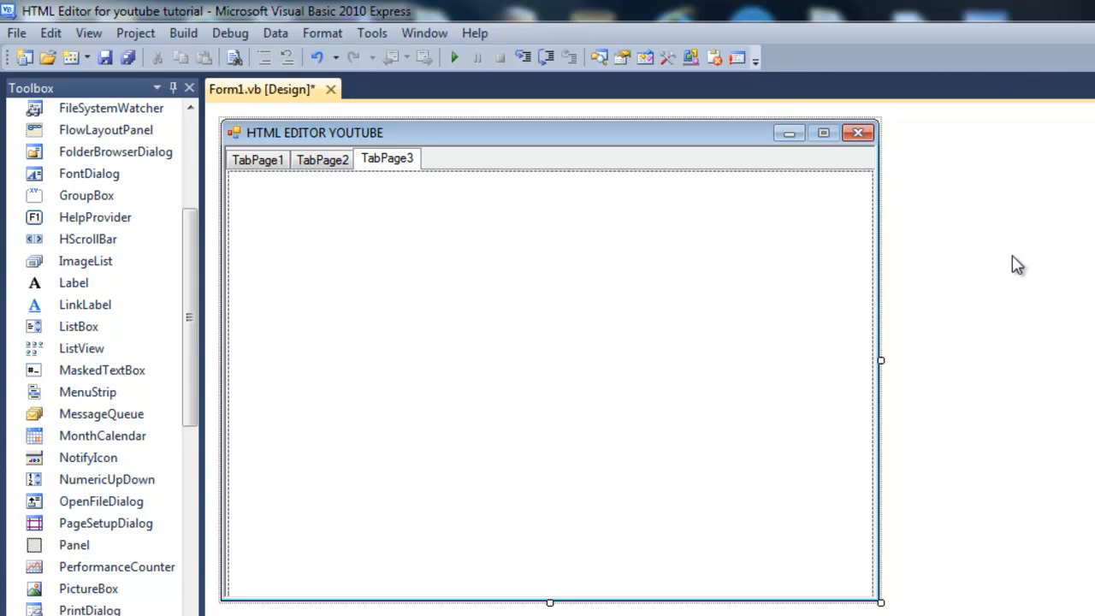
Step: Caption the first tab page 'Edit HTML'
{"action": "left_click", "coordinate": [257, 159]}
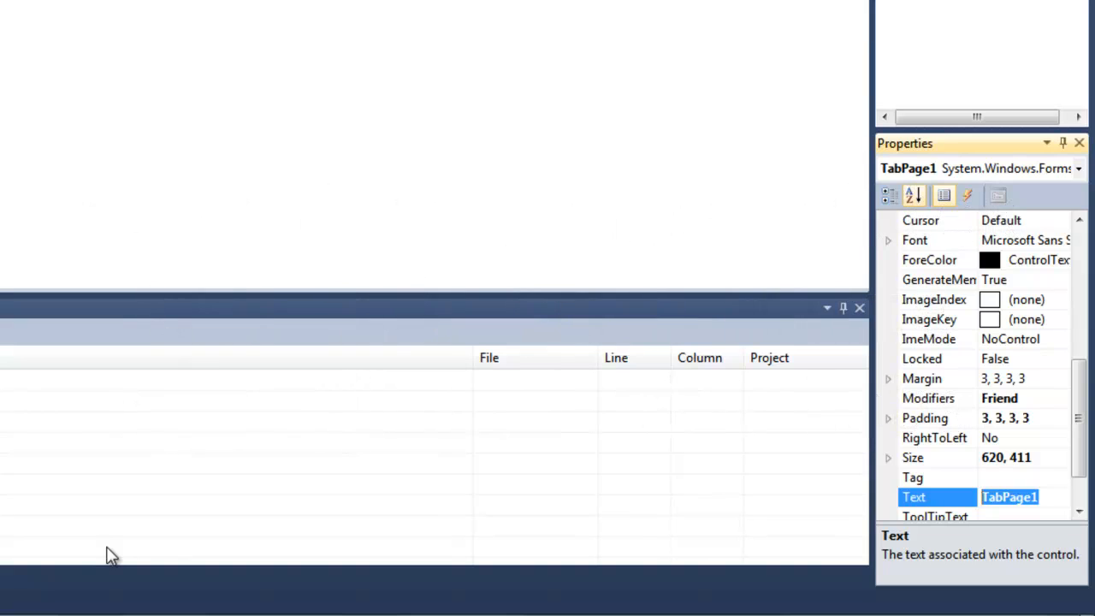
{"action": "type", "text": "E"}
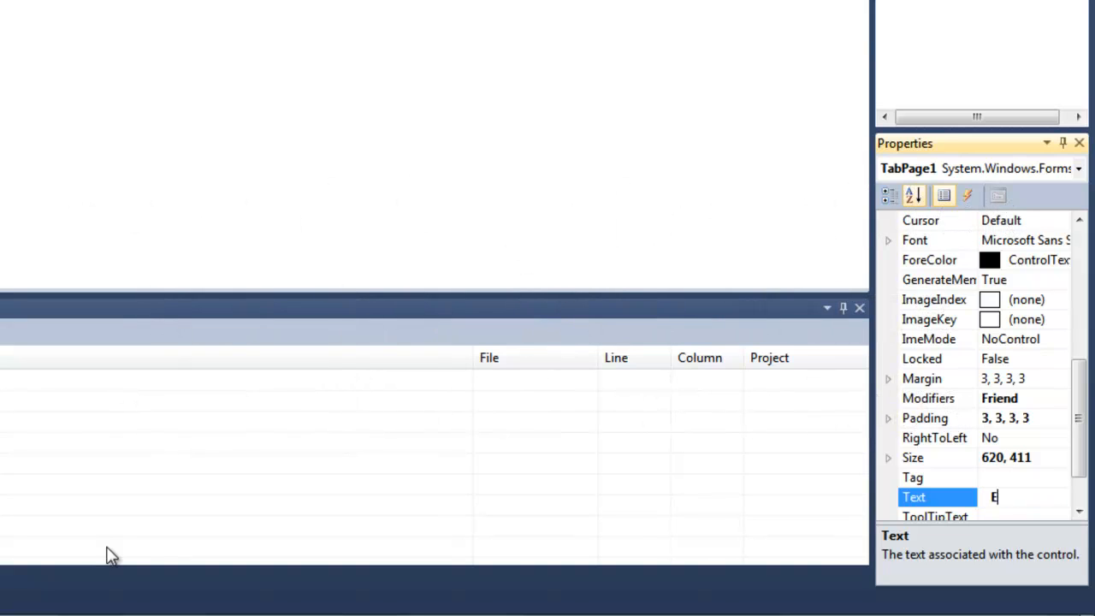
{"action": "type", "text": "di"}
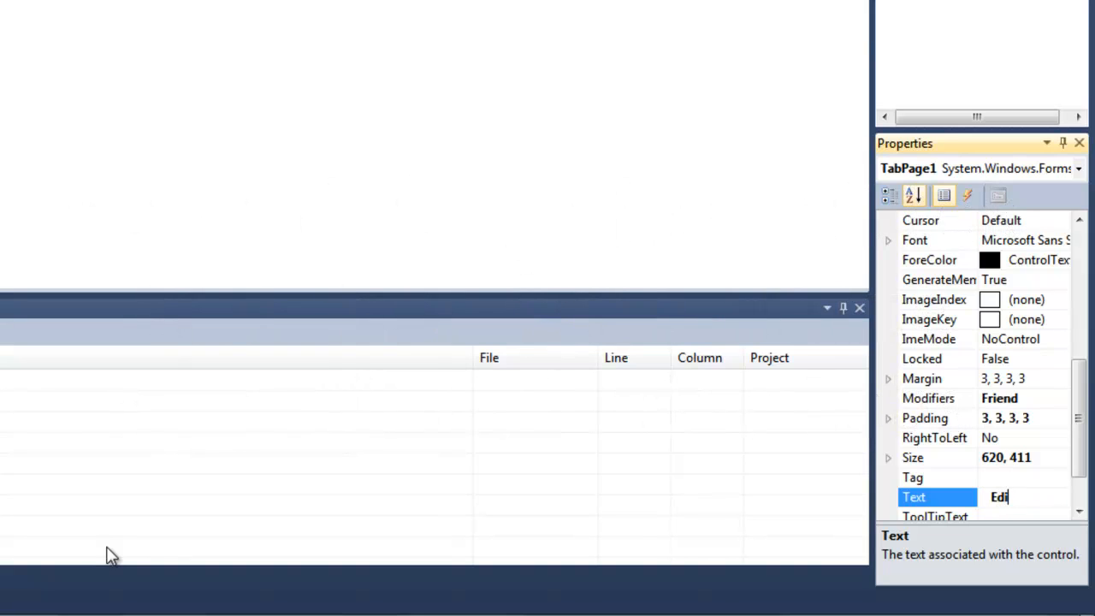
{"action": "type", "text": "t"}
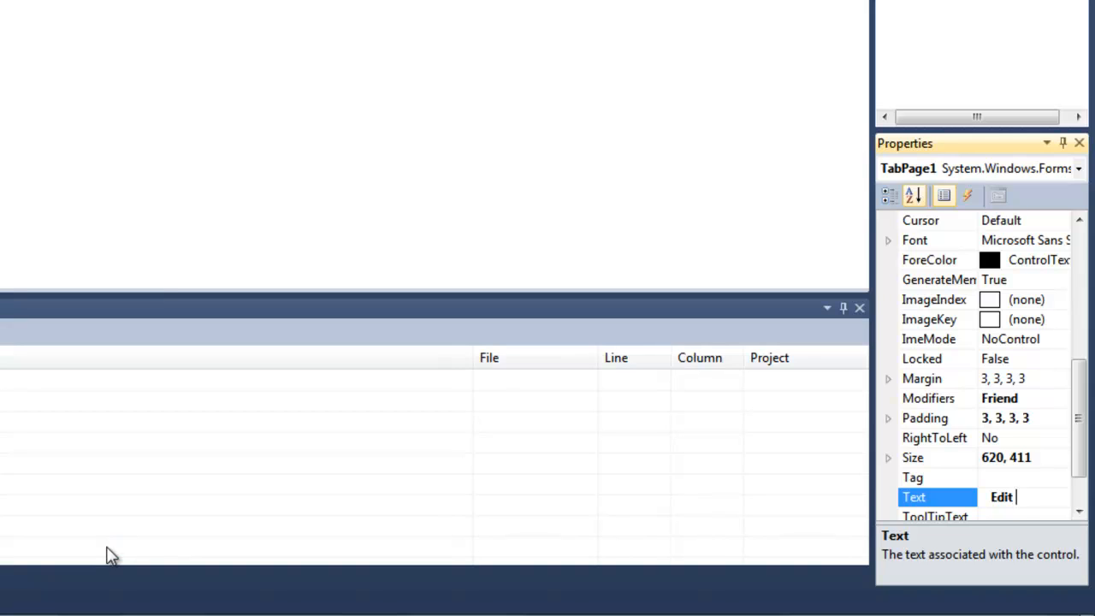
{"action": "type", "text": "H"}
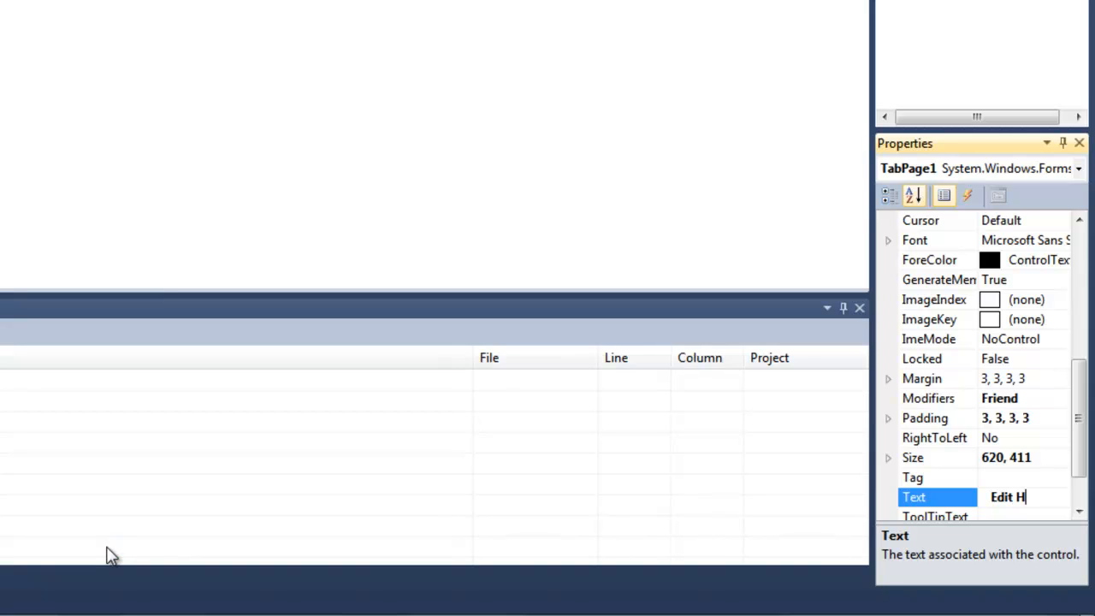
{"action": "type", "text": "TML"}
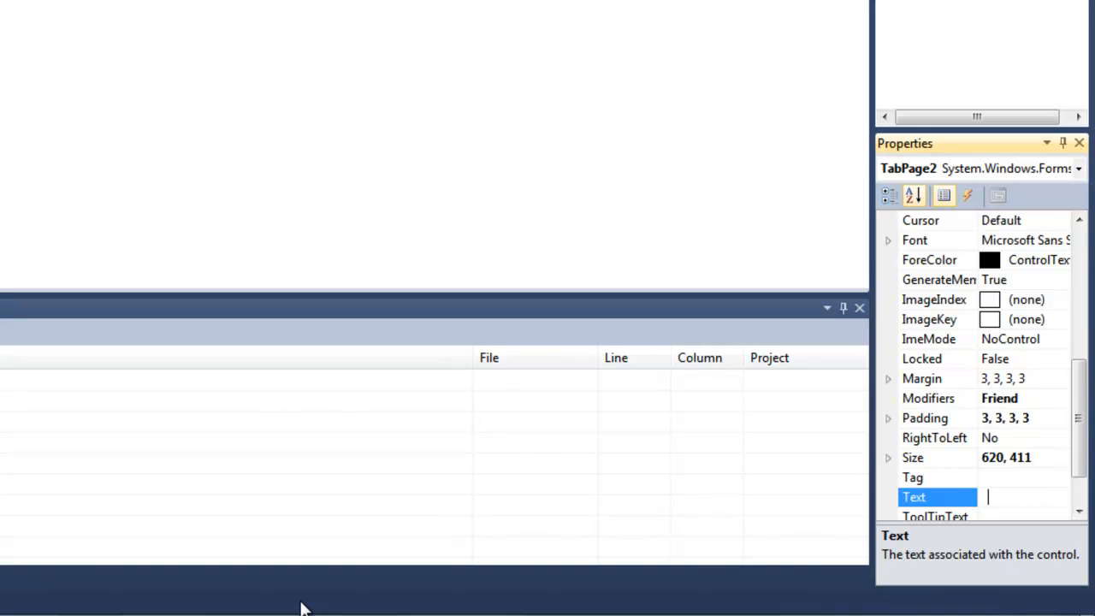
Step: Caption the other tab pages 'Webpage Preview' and 'About'
{"action": "type", "text": "Webpage P"}
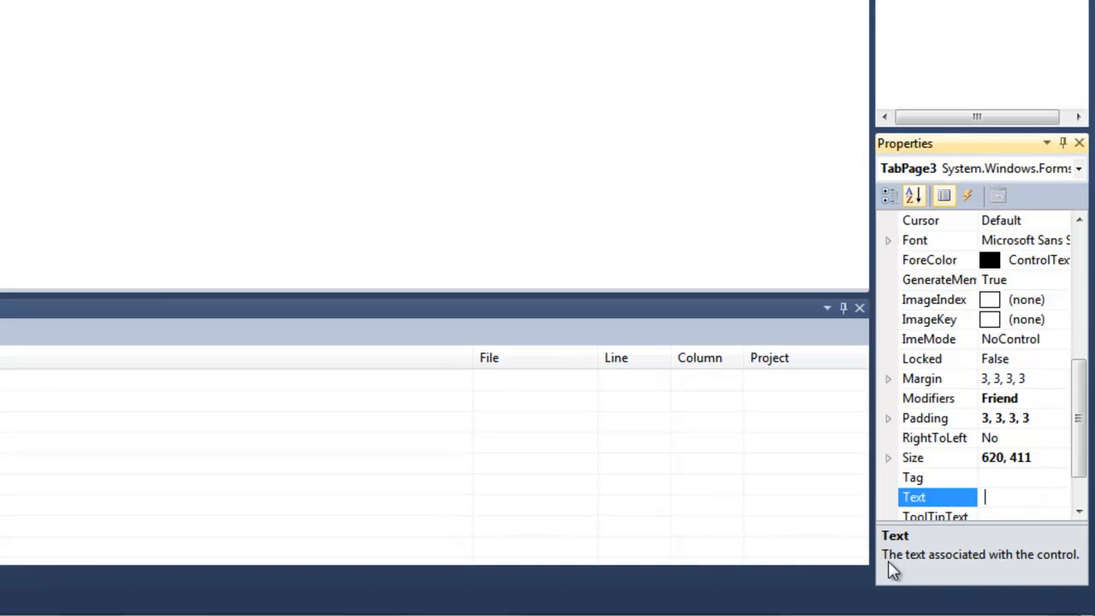
{"action": "type", "text": "About"}
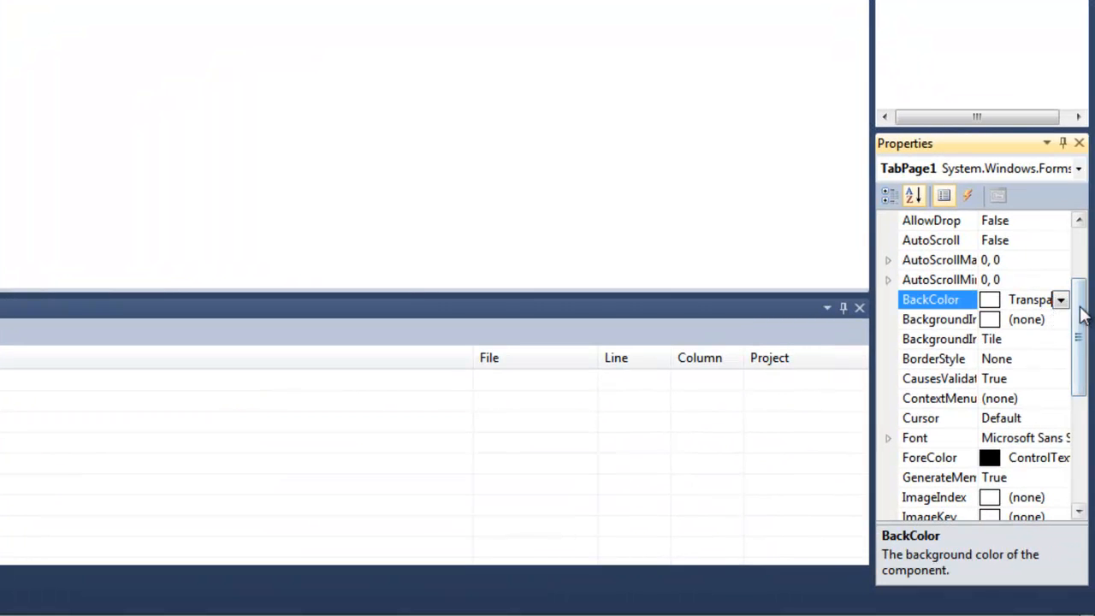
Step: Set TabPage1's BackColor to a light turquoise from the Web colours
{"action": "left_click", "coordinate": [1061, 299]}
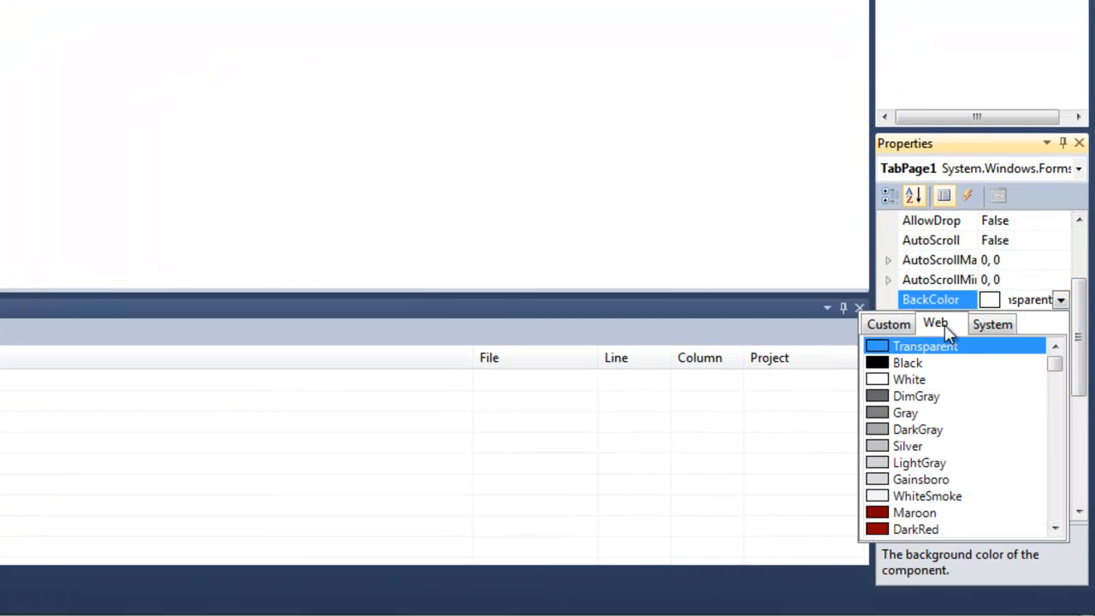
{"action": "scroll", "scroll_direction": "down", "scroll_amount": 3}
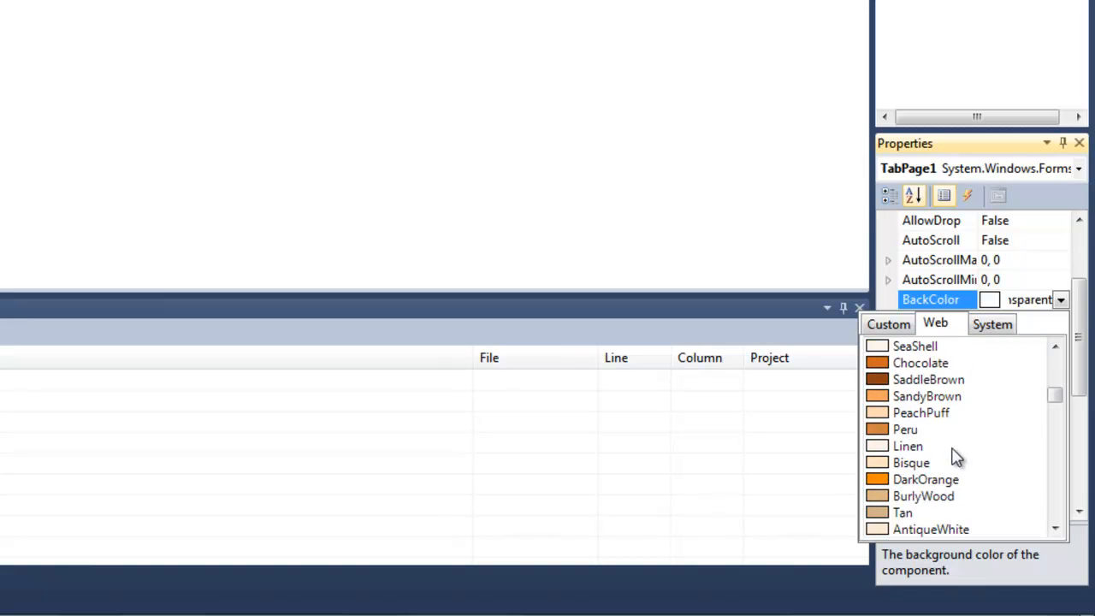
{"action": "scroll", "scroll_direction": "down", "scroll_amount": 3}
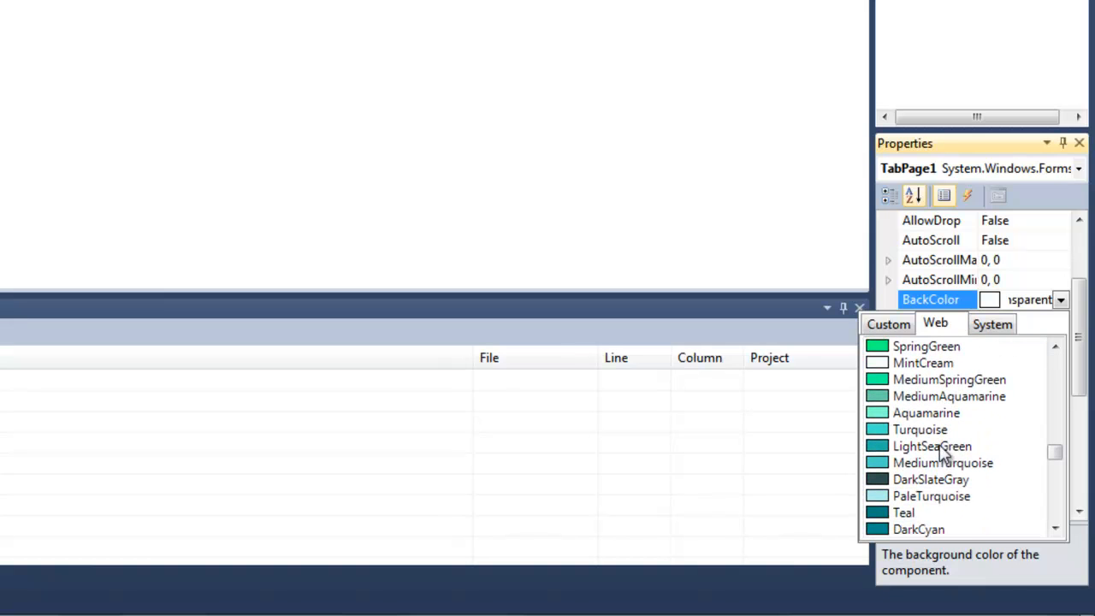
{"action": "left_click", "coordinate": [928, 496]}
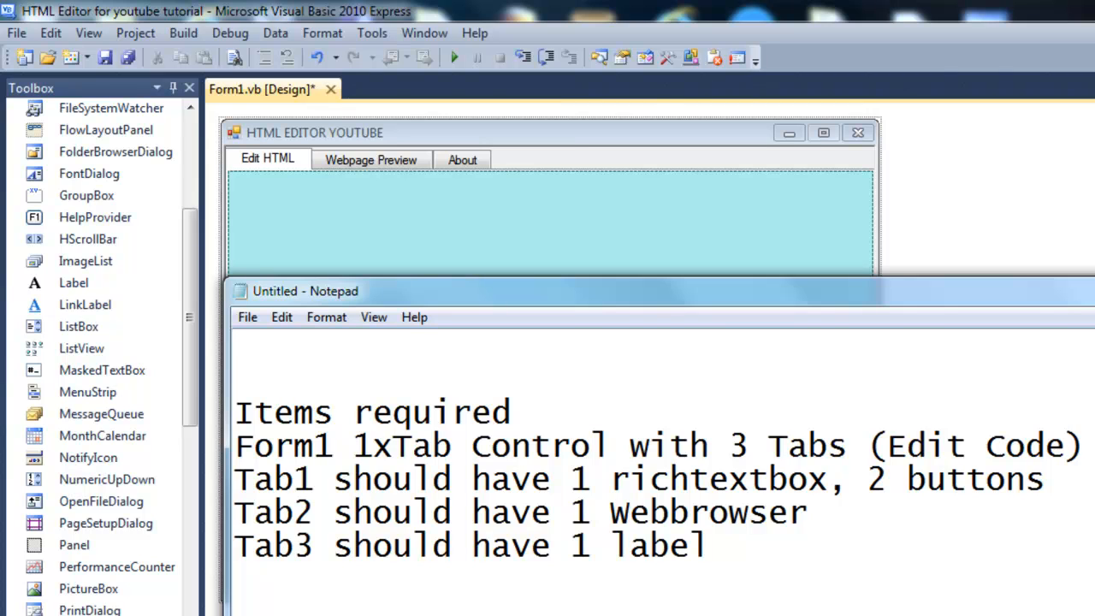
{"action": "mouse_move", "coordinate": [624, 480]}
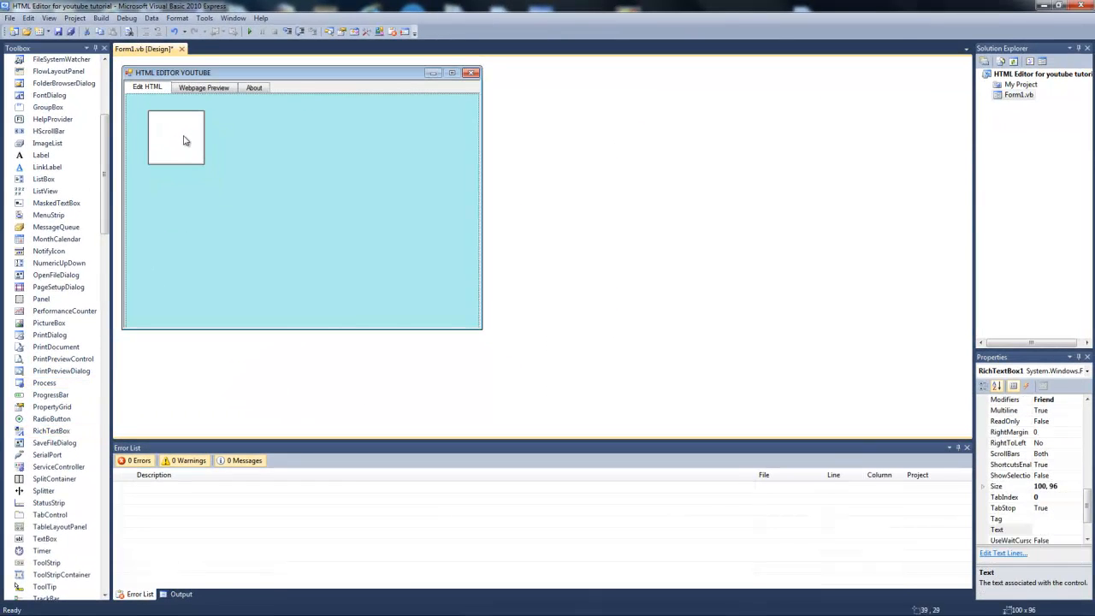
Step: Position the RichTextBox at the tab's corner and stretch it across the upper part of the tab
{"action": "left_click_drag", "start_coordinate": [205, 175], "coordinate": [221, 175]}
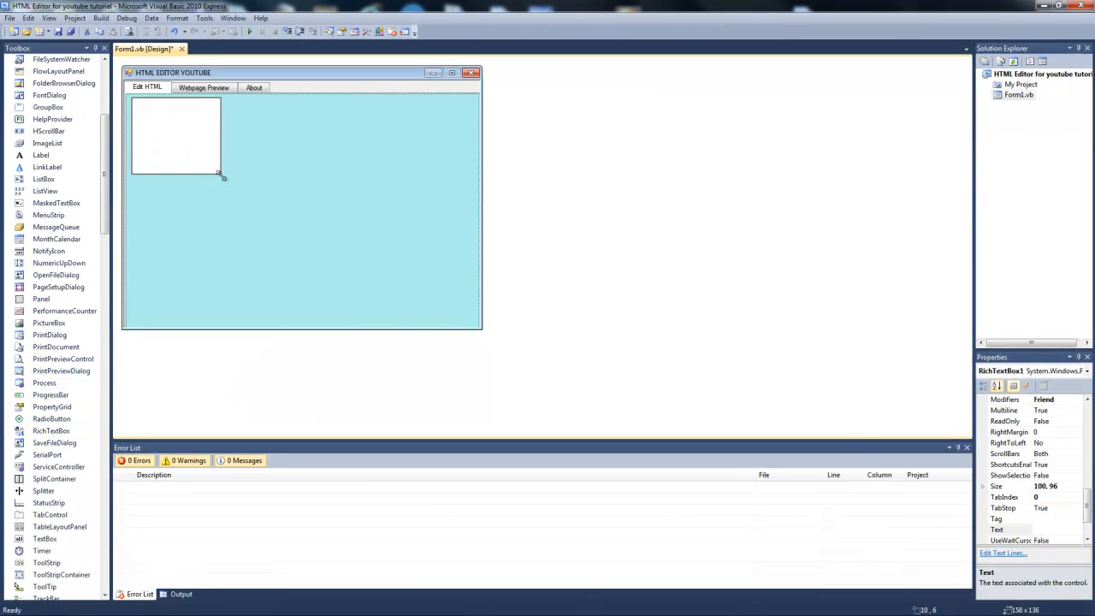
{"action": "left_click_drag", "start_coordinate": [219, 174], "coordinate": [469, 272]}
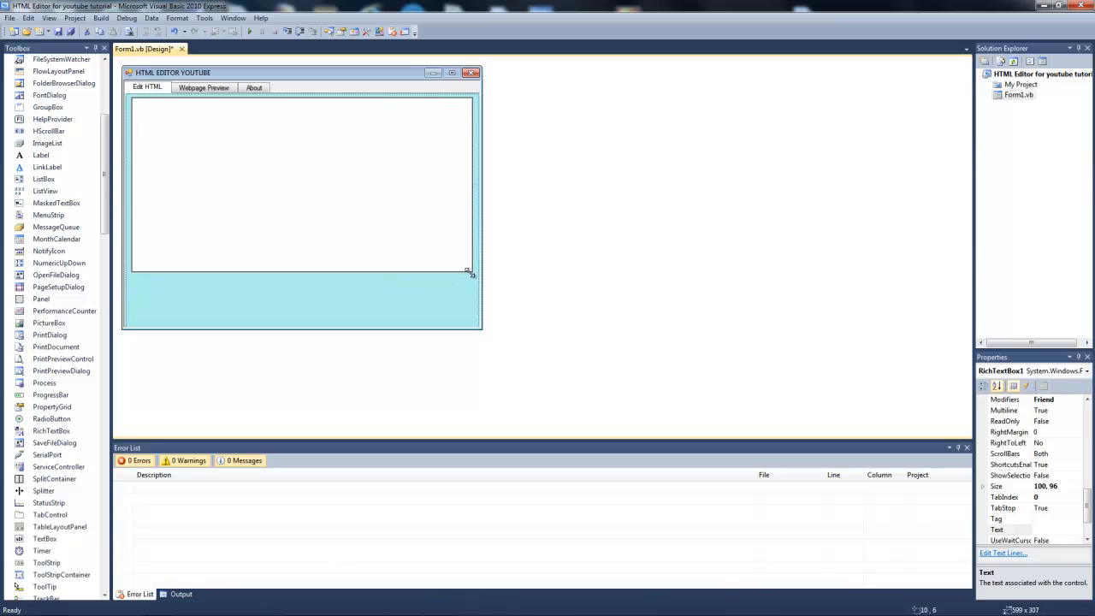
{"action": "left_click_drag", "start_coordinate": [469, 270], "coordinate": [469, 283]}
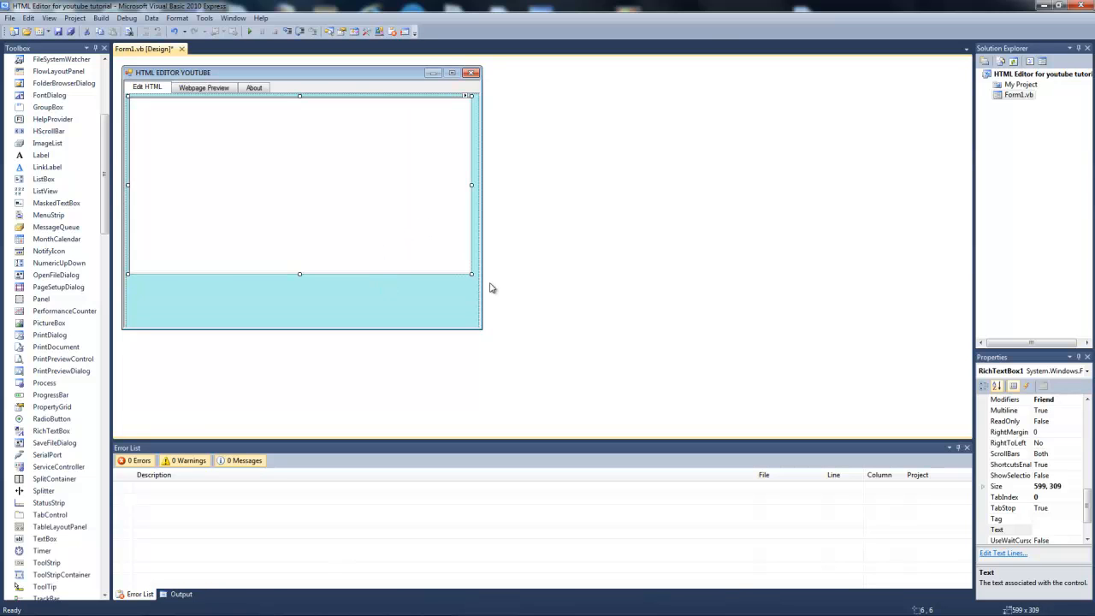
{"action": "left_click_drag", "start_coordinate": [471, 274], "coordinate": [476, 304]}
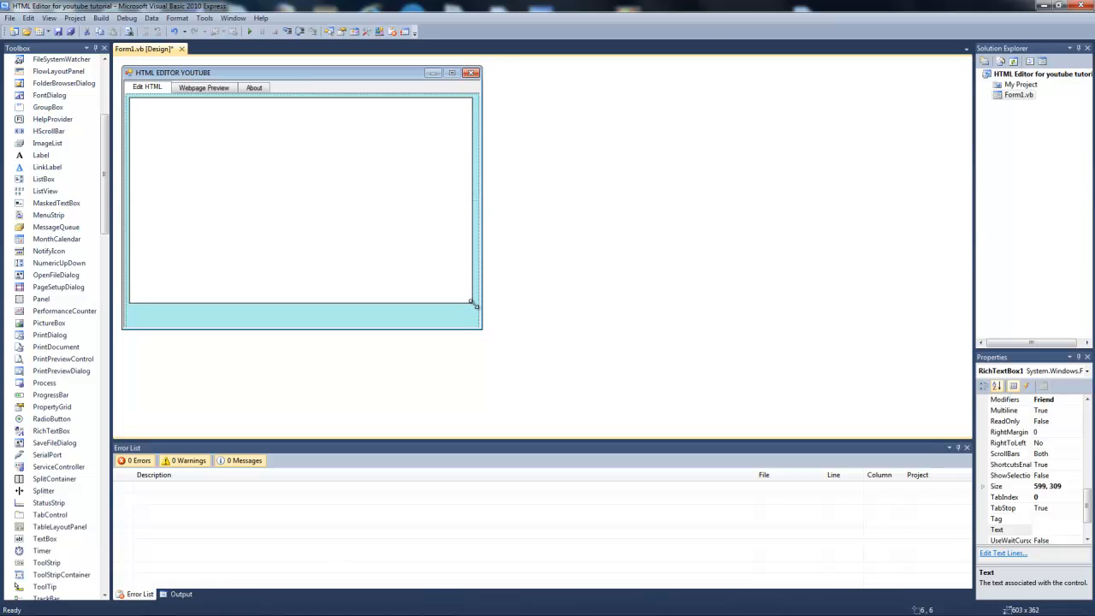
{"action": "left_click_drag", "start_coordinate": [475, 306], "coordinate": [482, 306]}
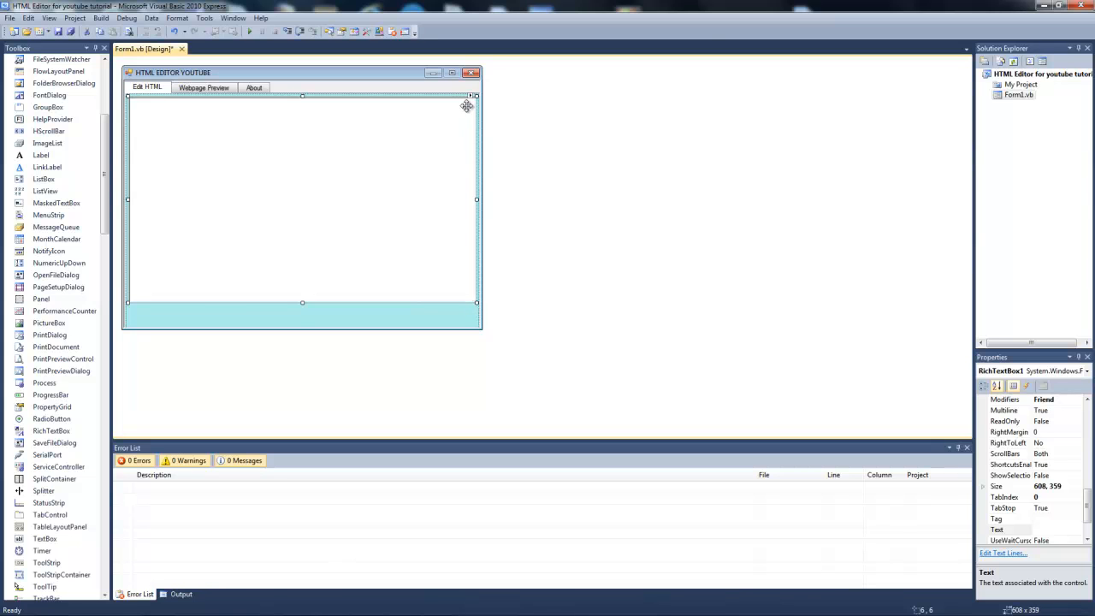
{"action": "mouse_move", "coordinate": [474, 95]}
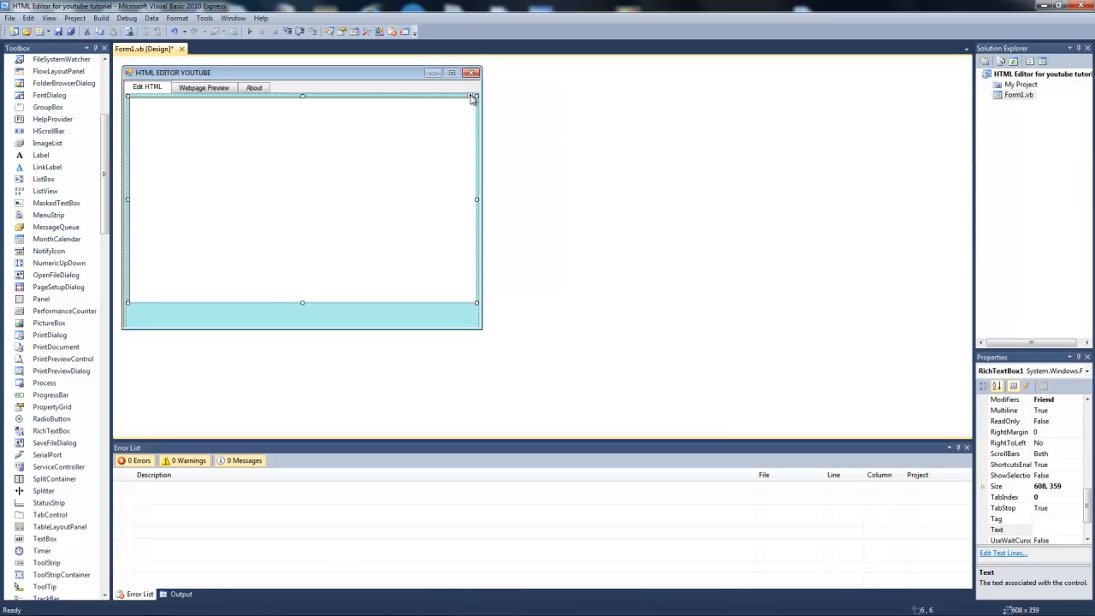
{"action": "left_click_drag", "start_coordinate": [476, 301], "coordinate": [469, 294]}
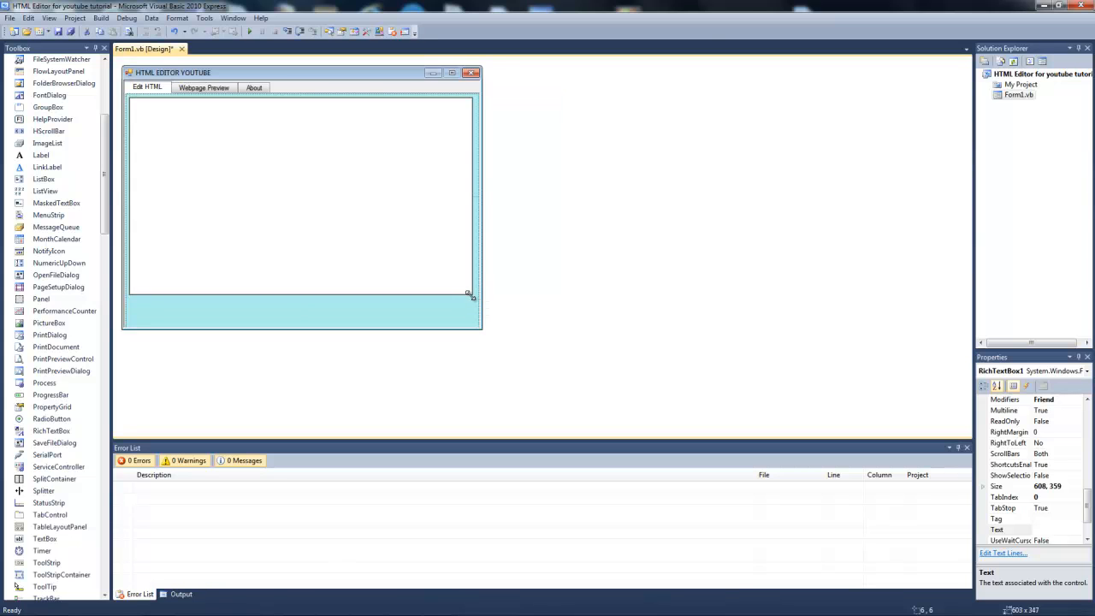
{"action": "left_click_drag", "start_coordinate": [469, 294], "coordinate": [473, 295]}
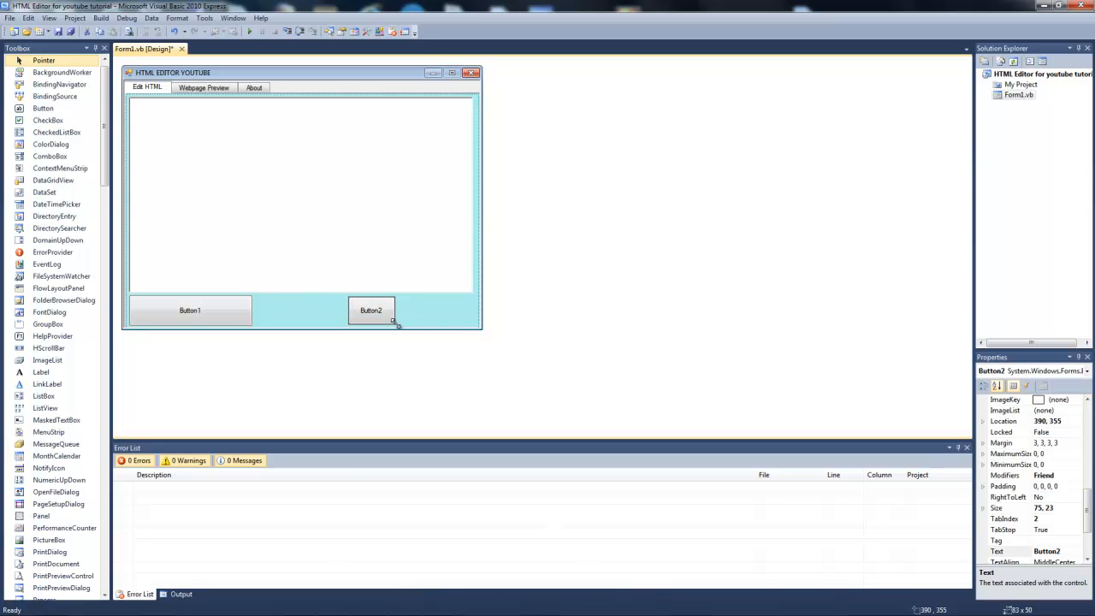
Step: Enlarge the buttons and caption them 'Update Webpage Preview' and 'I'm ready, what next?'
{"action": "left_click_drag", "start_coordinate": [397, 324], "coordinate": [439, 332]}
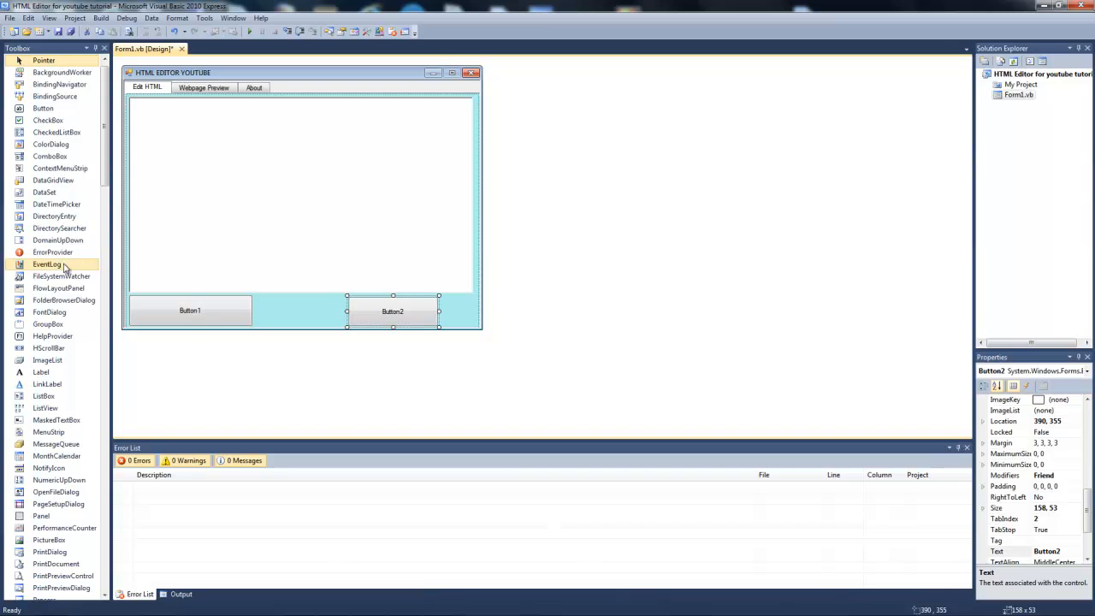
{"action": "left_click", "coordinate": [190, 312]}
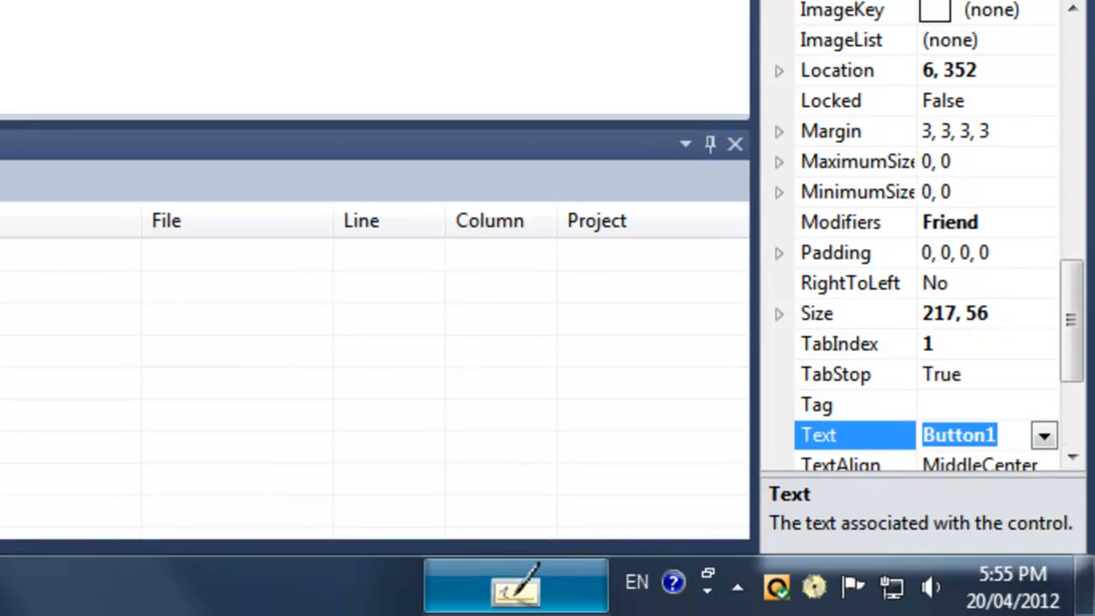
{"action": "type", "text": "Update"}
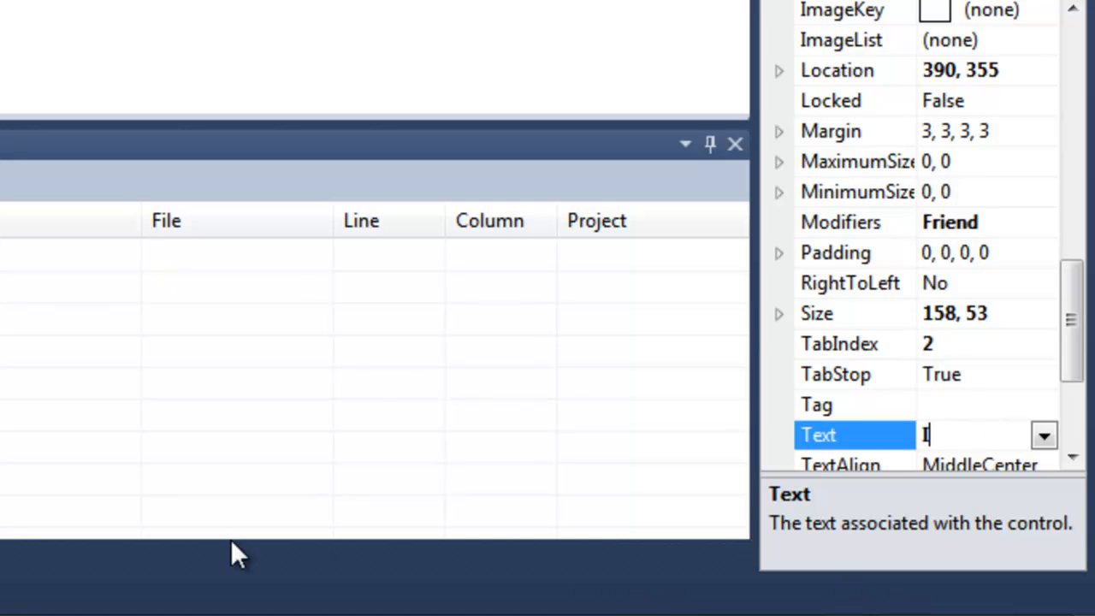
{"action": "type", "text": "'m ready"}
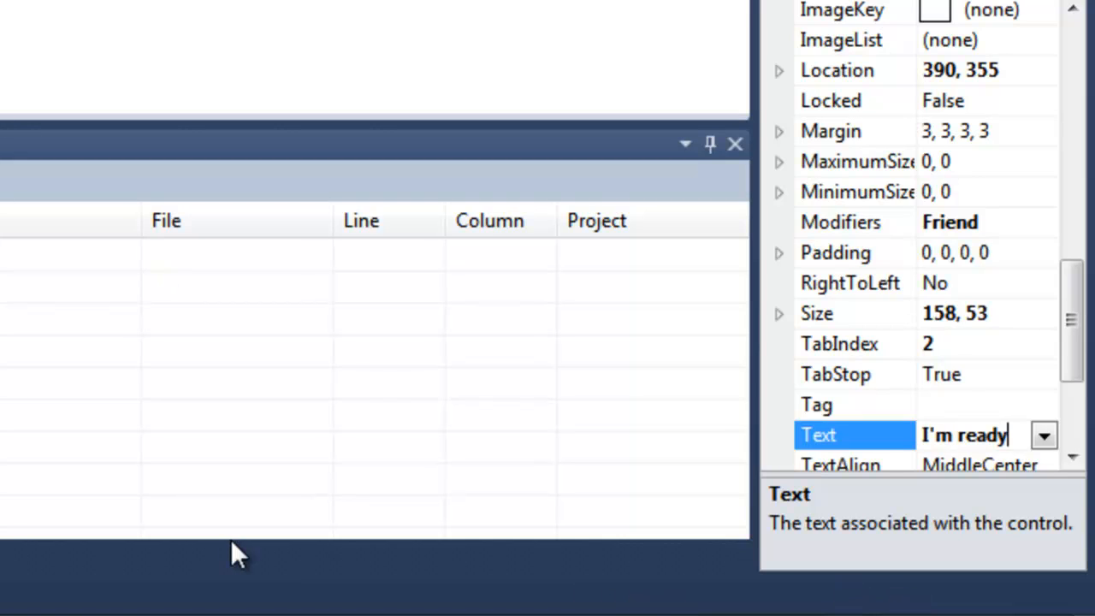
{"action": "type", "text": ", what next?"}
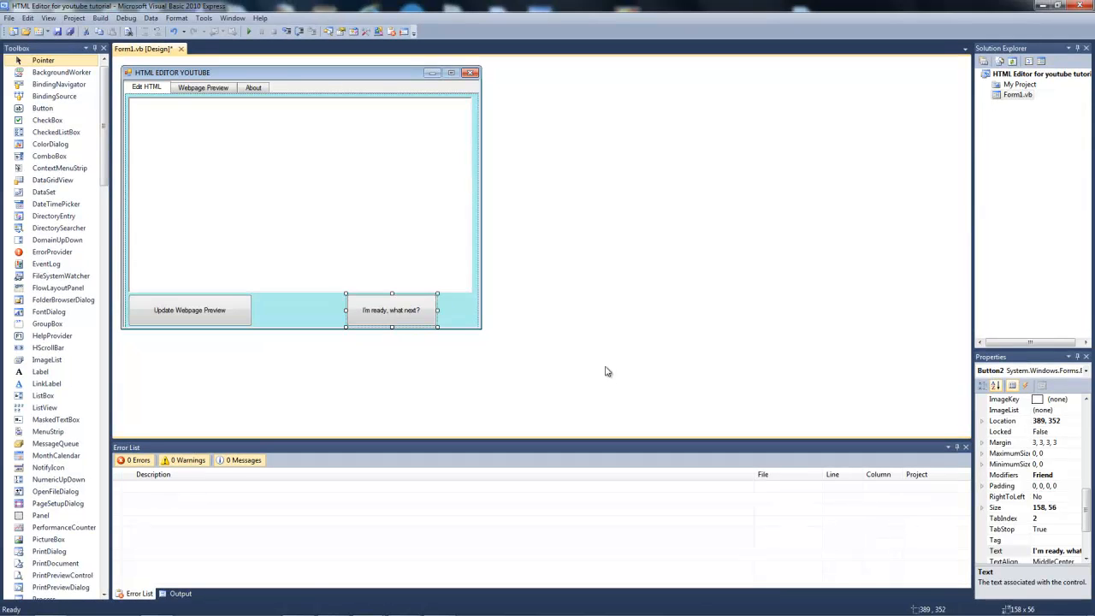
{"action": "left_click", "coordinate": [299, 197]}
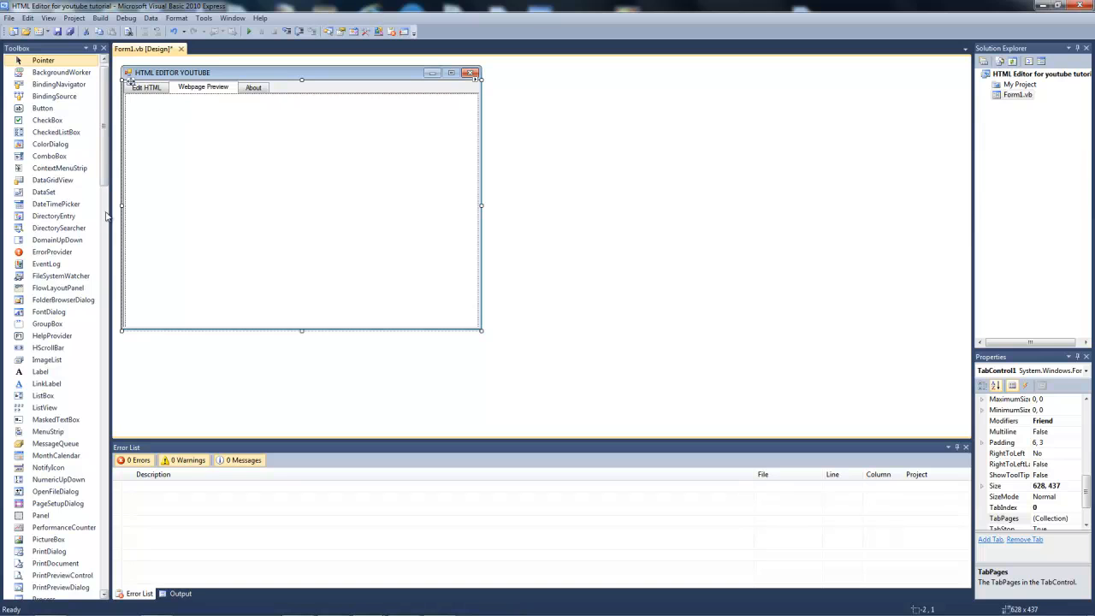
Step: Add a WebBrowser to the Webpage Preview tab, check the About tab, and return to Edit HTML
{"action": "scroll", "scroll_direction": "down", "scroll_amount": 3}
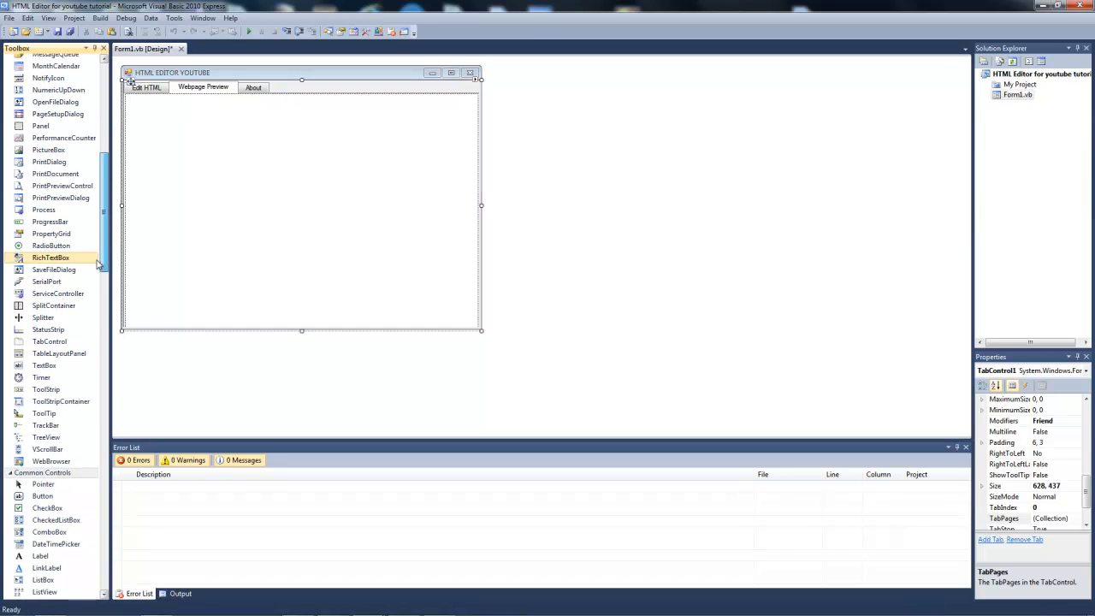
{"action": "left_click", "coordinate": [202, 85]}
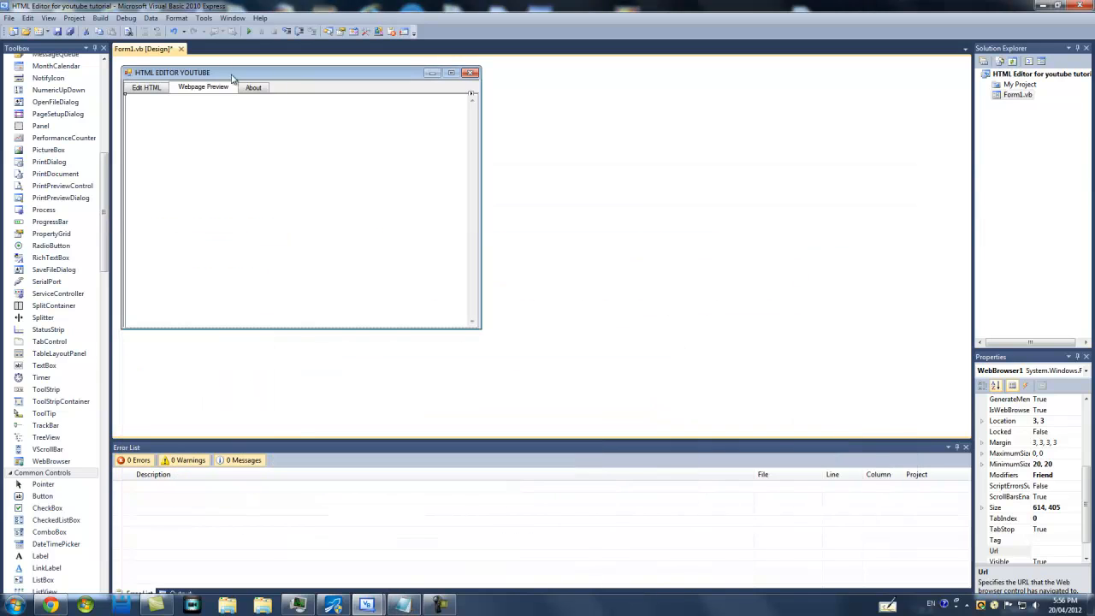
{"action": "left_click", "coordinate": [253, 85]}
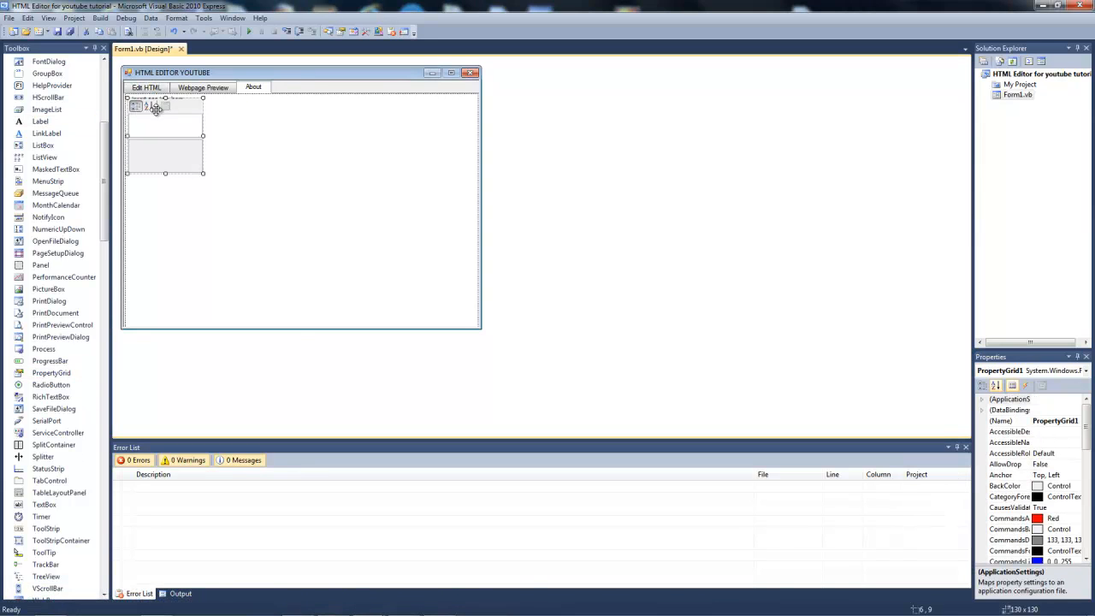
{"action": "left_click", "coordinate": [147, 88]}
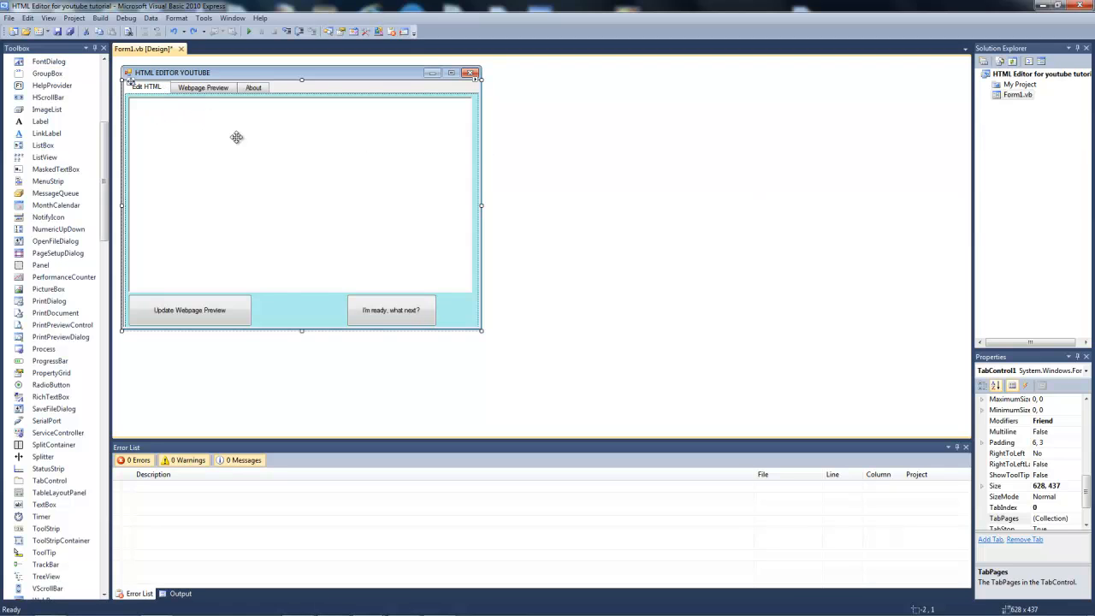
{"action": "mouse_move", "coordinate": [206, 157]}
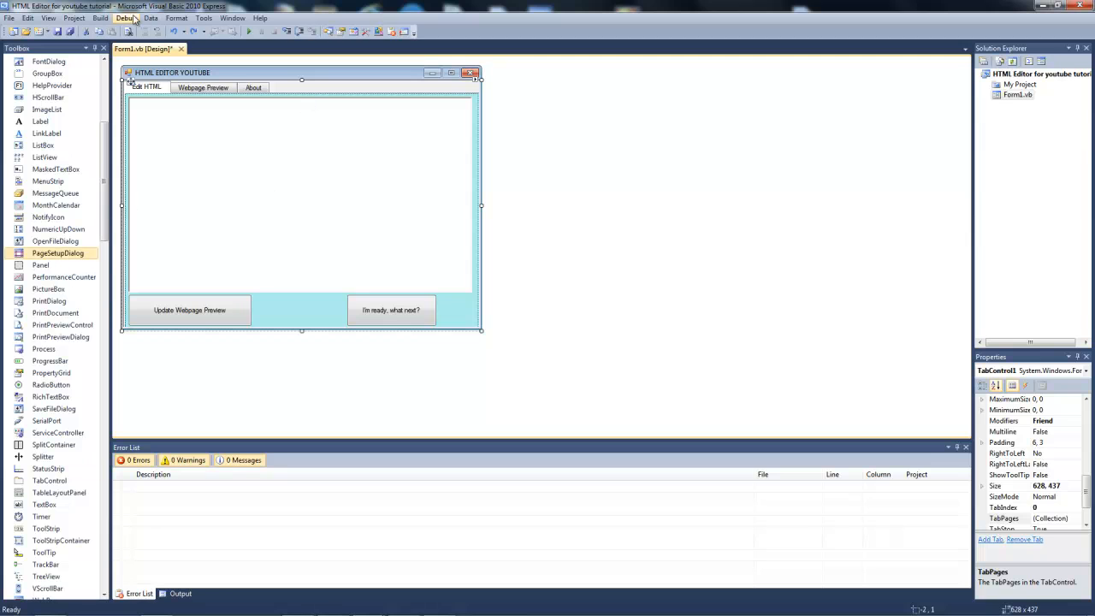
{"action": "left_click", "coordinate": [1041, 74]}
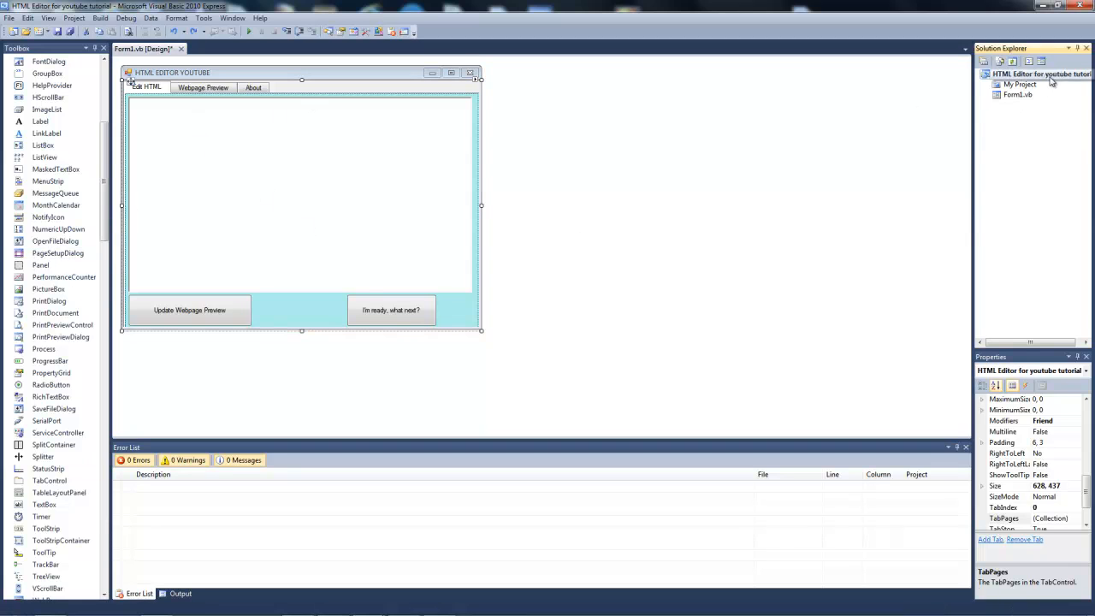
Step: Add a new Windows Form, Form2.vb, to the project from the Solution Explorer
{"action": "right_click", "coordinate": [1035, 74]}
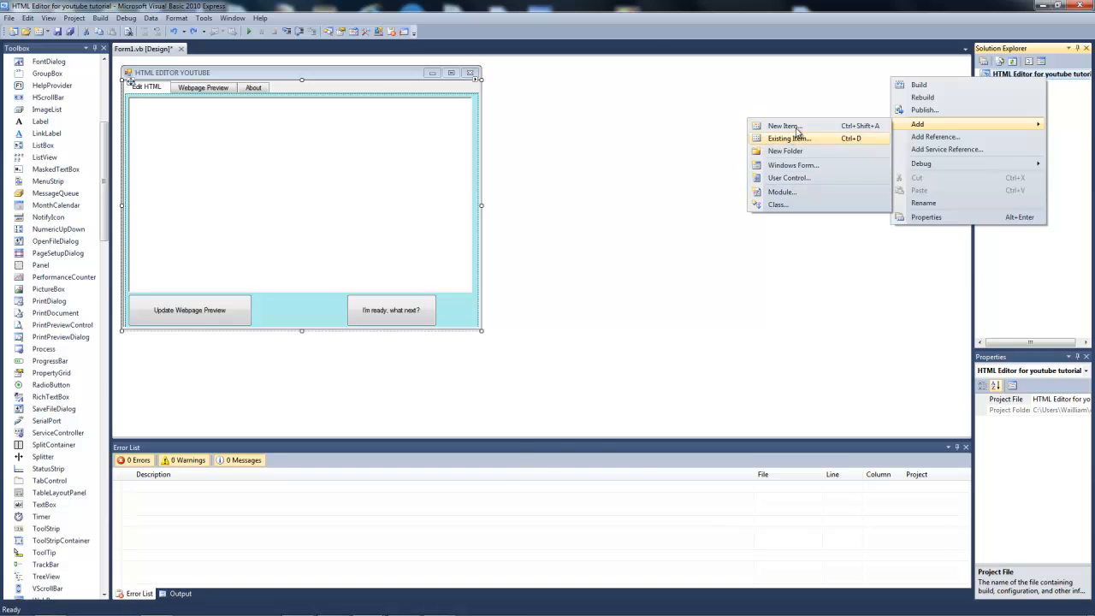
{"action": "left_click", "coordinate": [782, 125]}
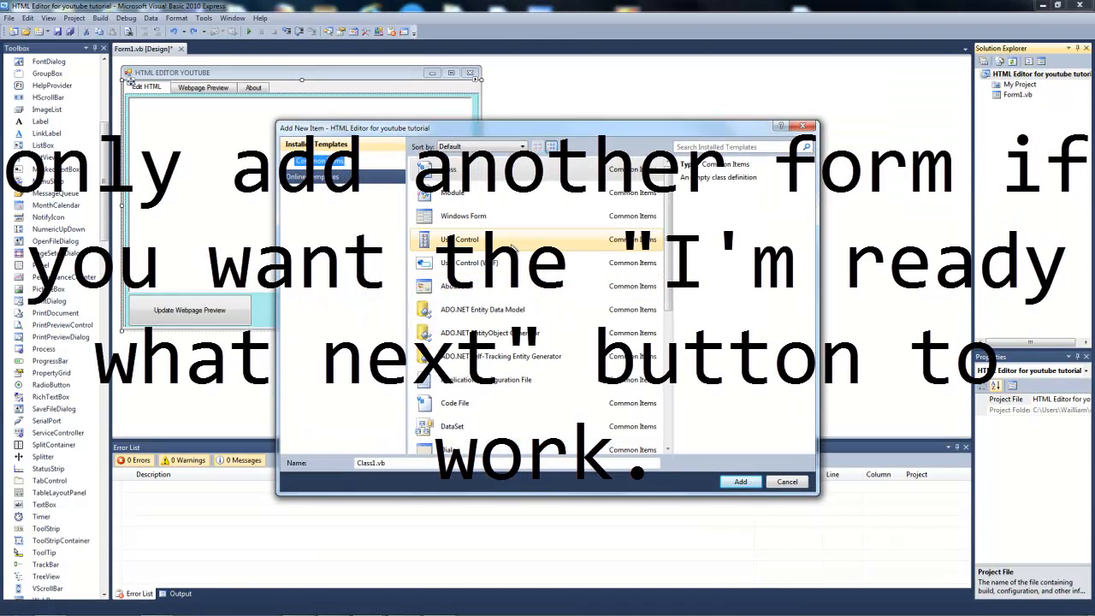
{"action": "left_click", "coordinate": [462, 216]}
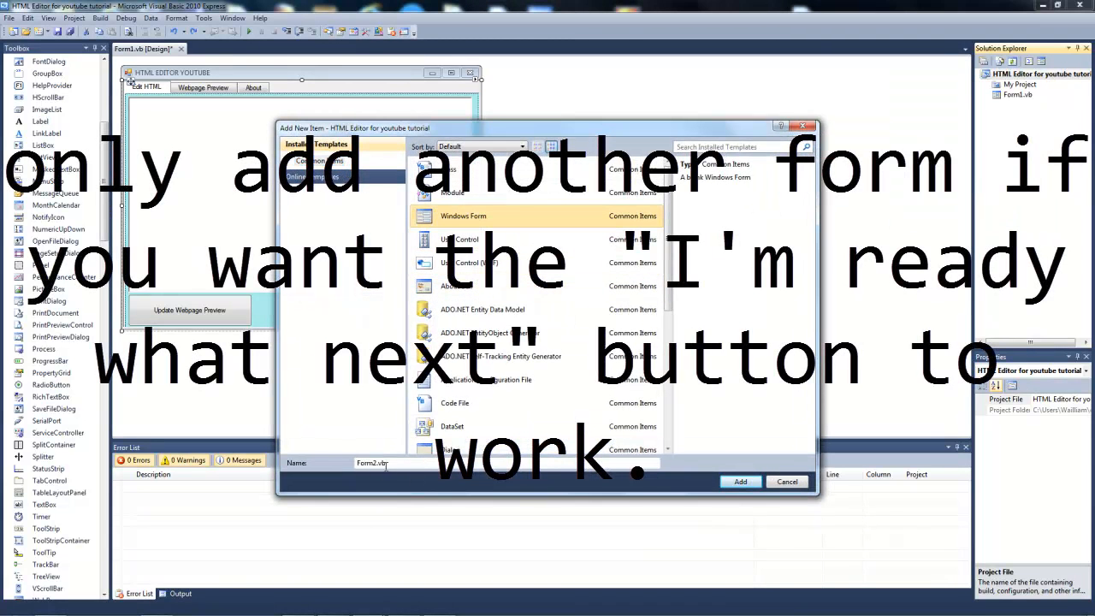
{"action": "left_click", "coordinate": [739, 482]}
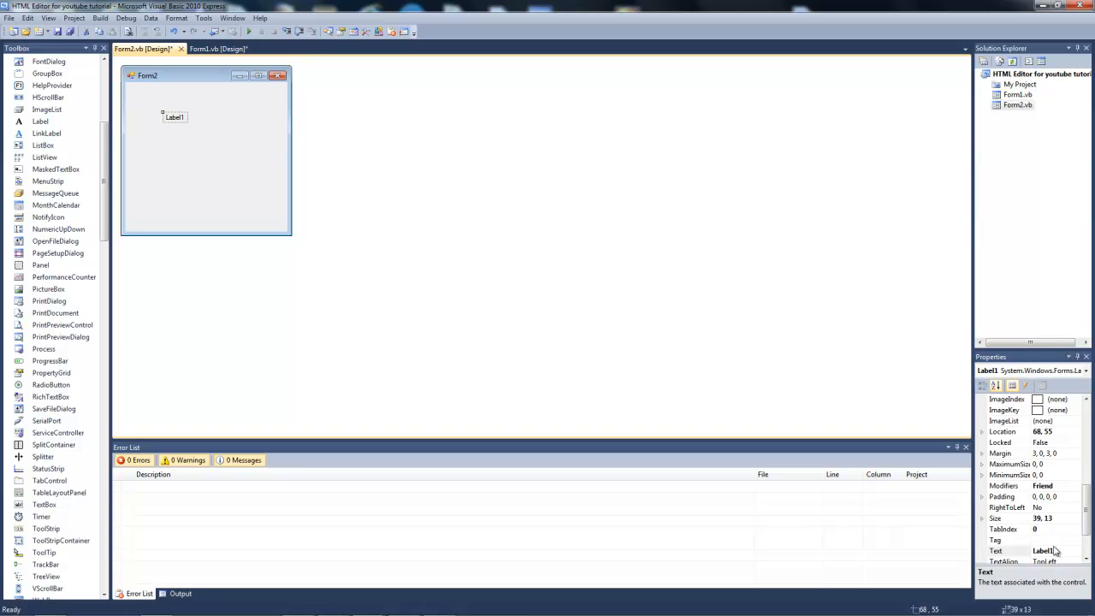
Step: Set Label1's text to the publishing instructions and widen Form2 to fit them
{"action": "left_click", "coordinate": [1044, 552]}
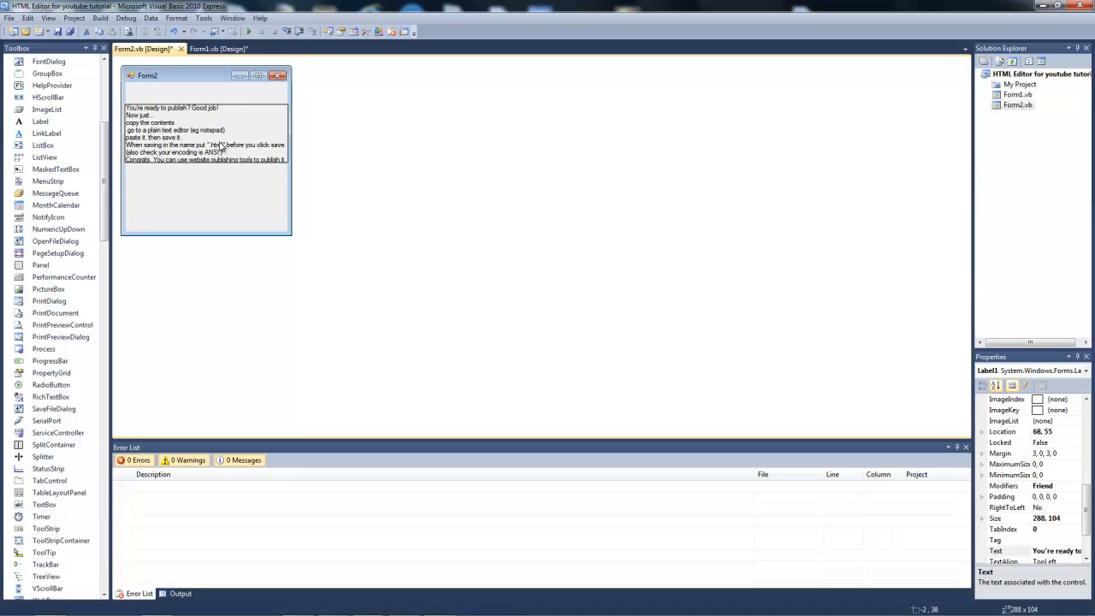
{"action": "left_click", "coordinate": [205, 197]}
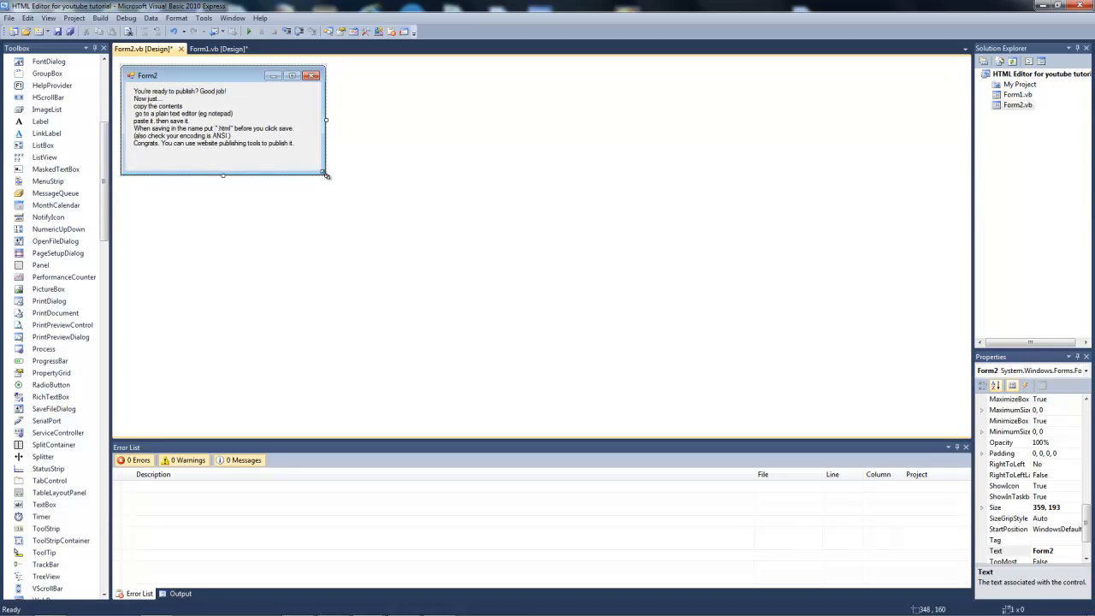
{"action": "left_click", "coordinate": [226, 48]}
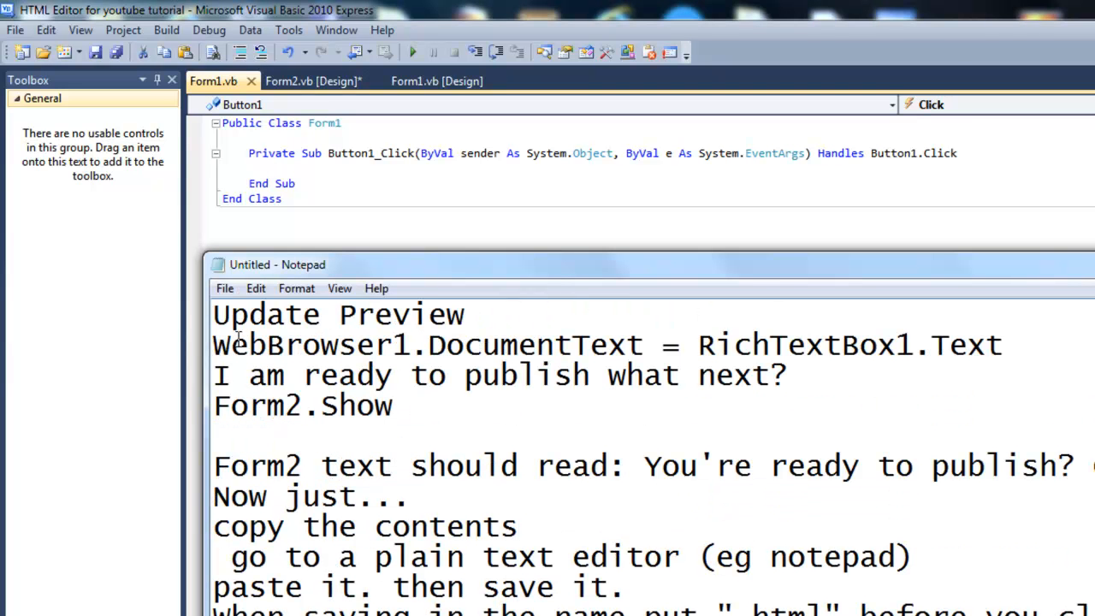
Step: Put WebBrowser1.DocumentText = RichTextBox1.Text into the Update Webpage Preview button's handler
{"action": "left_click_drag", "start_coordinate": [212, 346], "coordinate": [579, 346]}
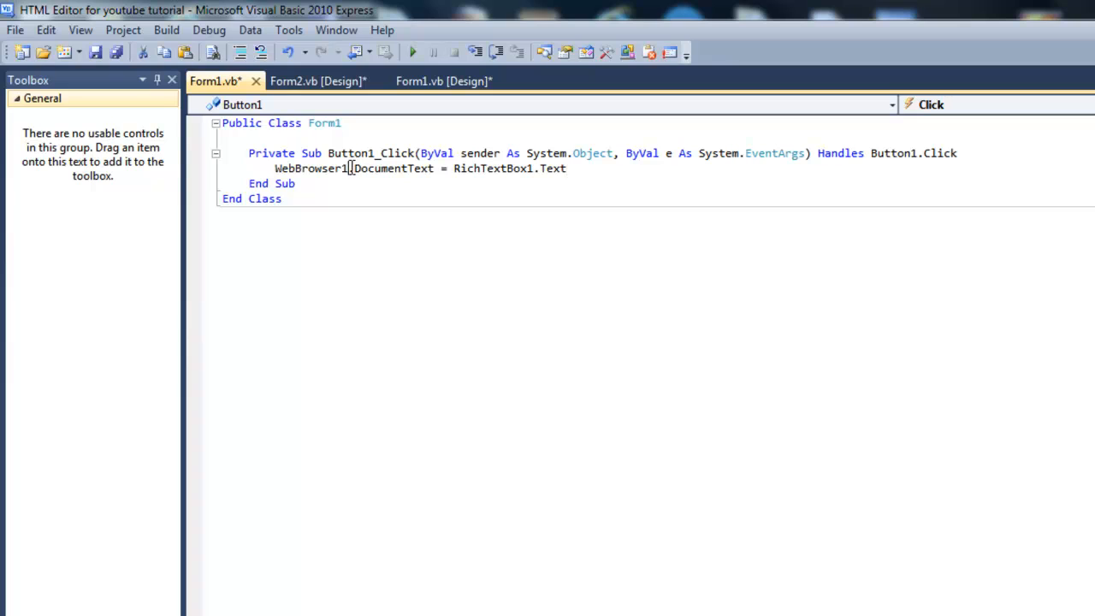
{"action": "double_click", "coordinate": [393, 168]}
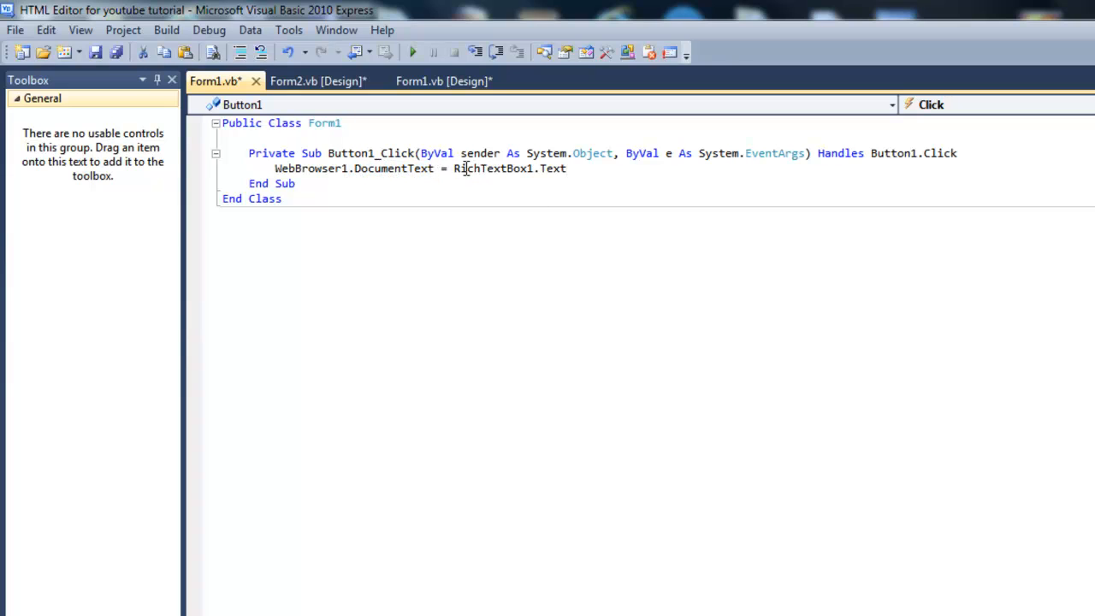
{"action": "double_click", "coordinate": [480, 168]}
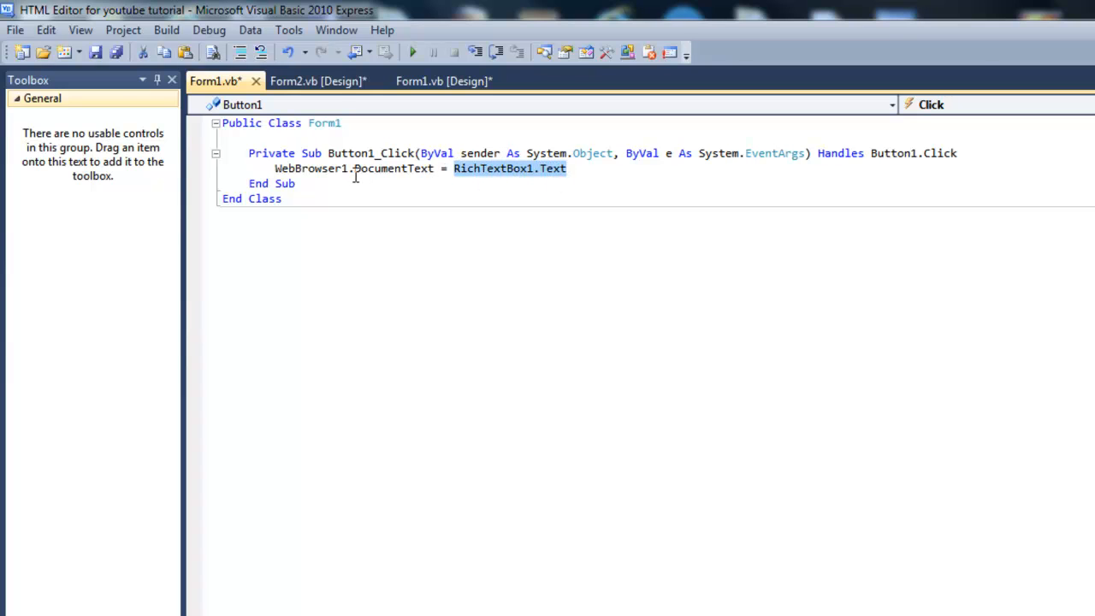
{"action": "left_click", "coordinate": [445, 80]}
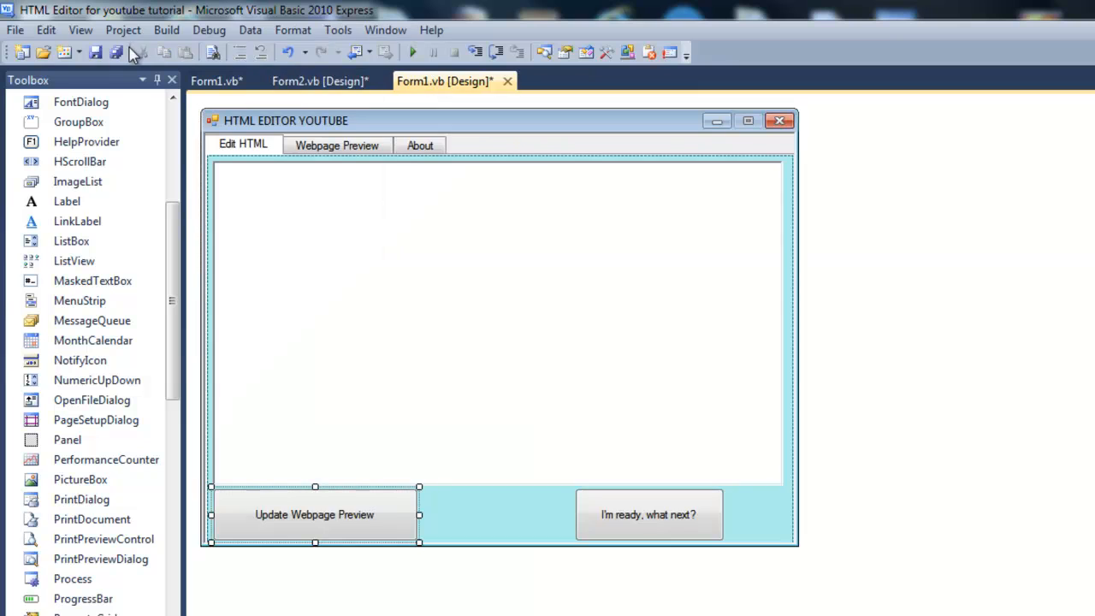
{"action": "double_click", "coordinate": [315, 515]}
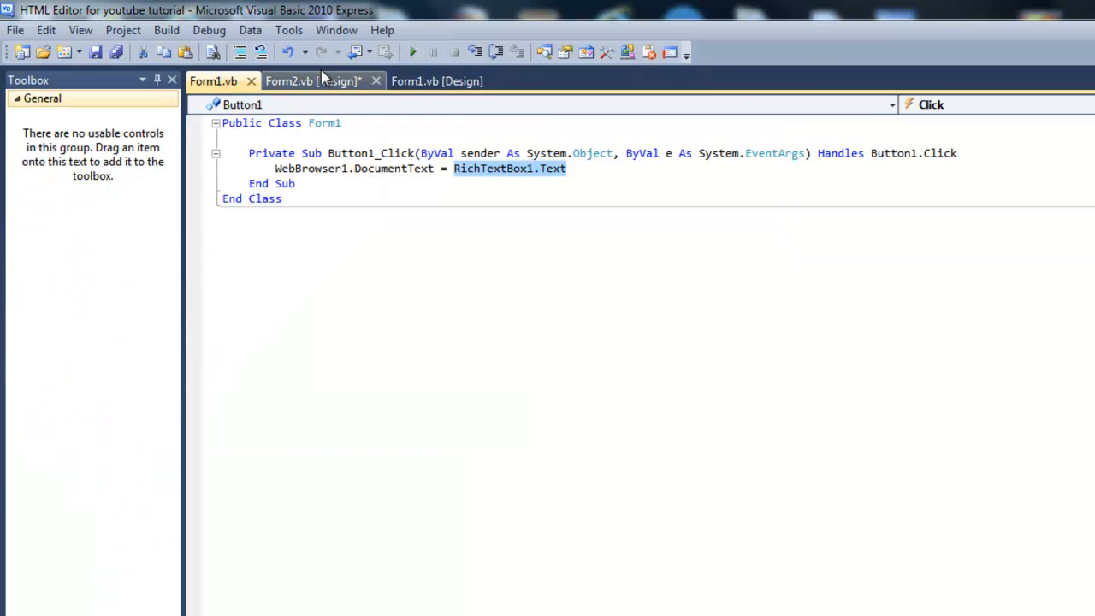
Step: Make the I'm ready button's click handler call Form2.Show()
{"action": "left_click", "coordinate": [435, 80]}
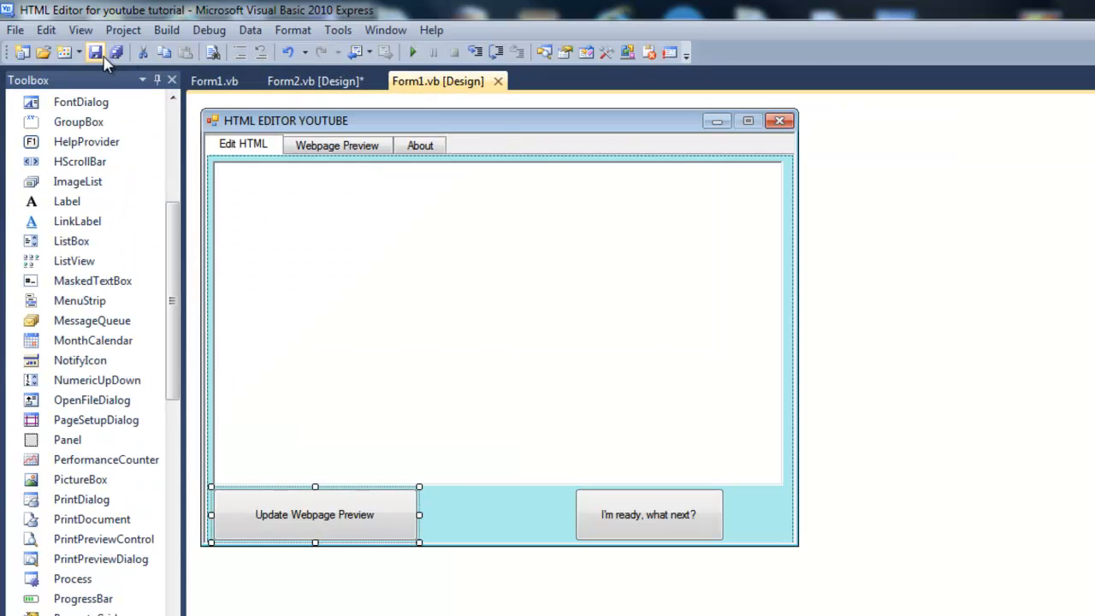
{"action": "double_click", "coordinate": [647, 516]}
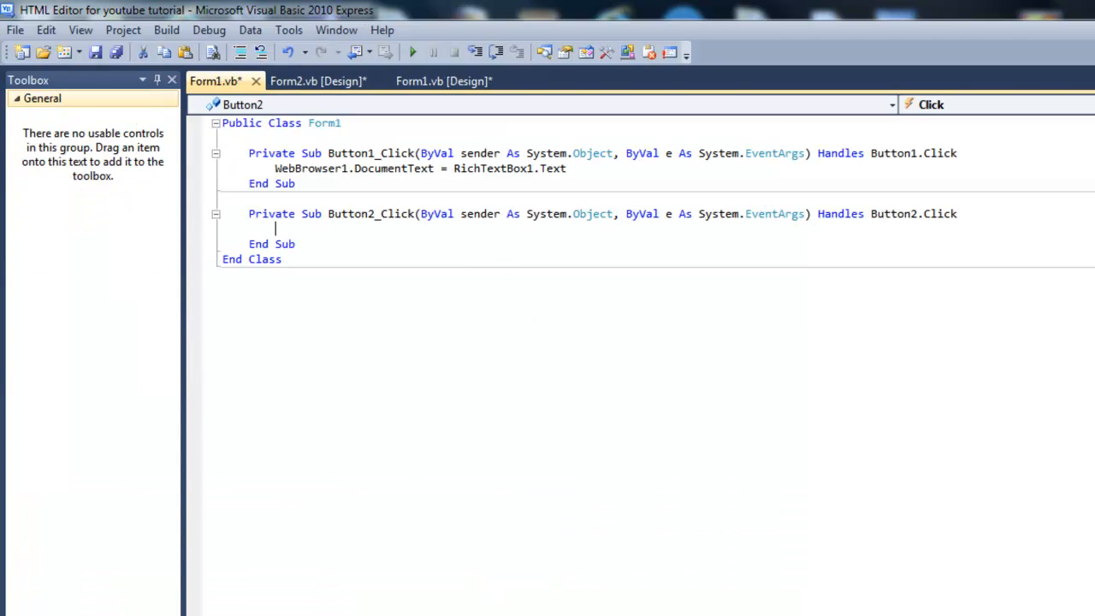
{"action": "type", "text": "Form2"}
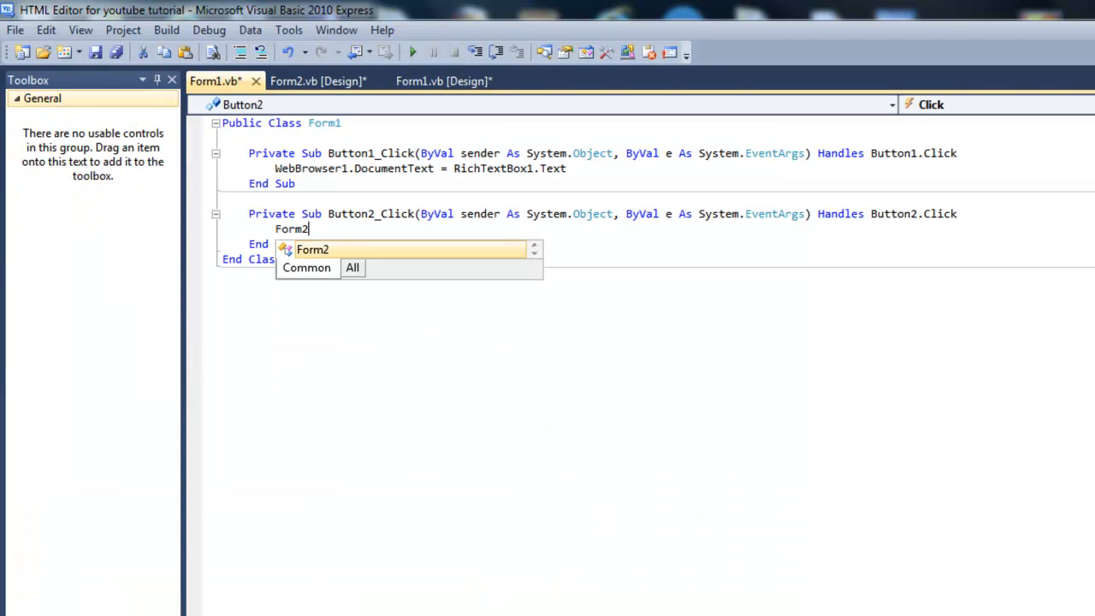
{"action": "type", "text": ".Show()"}
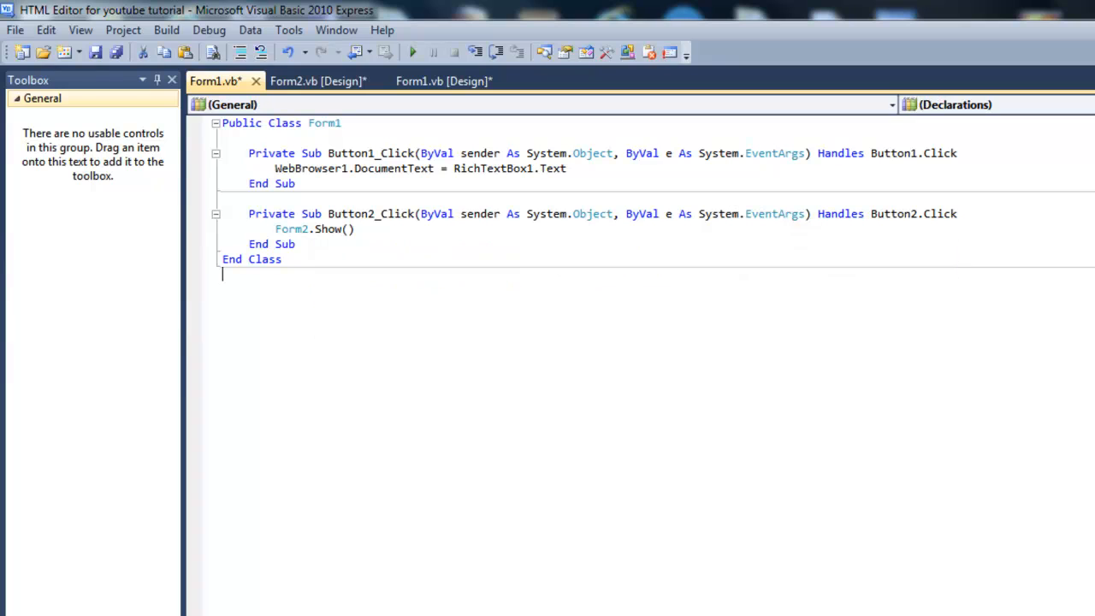
{"action": "left_click", "coordinate": [318, 81]}
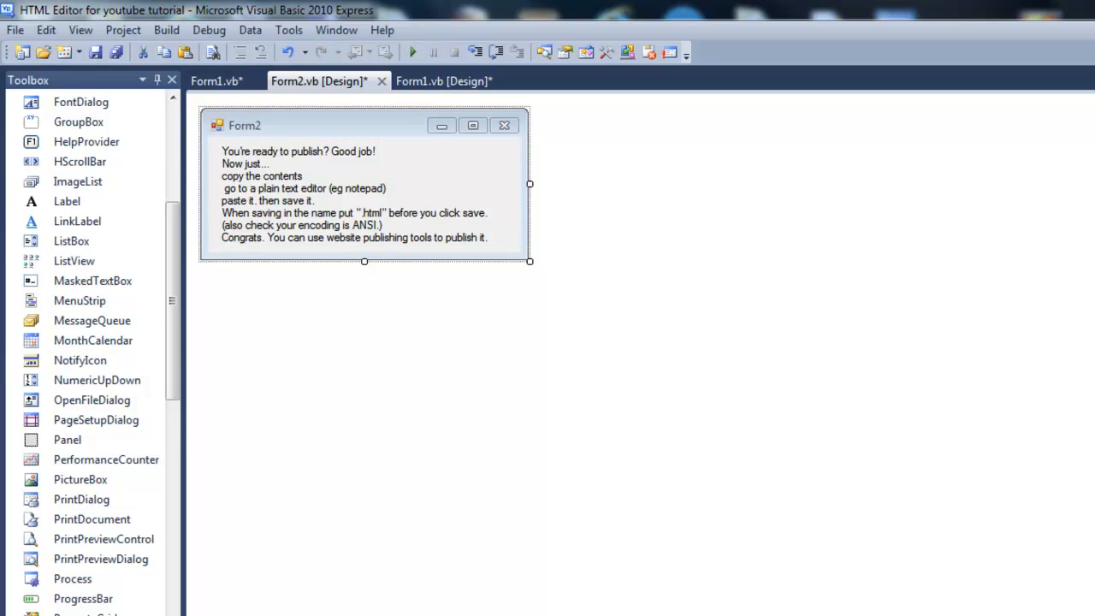
Step: Select Form2 to review its properties before running the HTML editor
{"action": "left_click", "coordinate": [445, 81]}
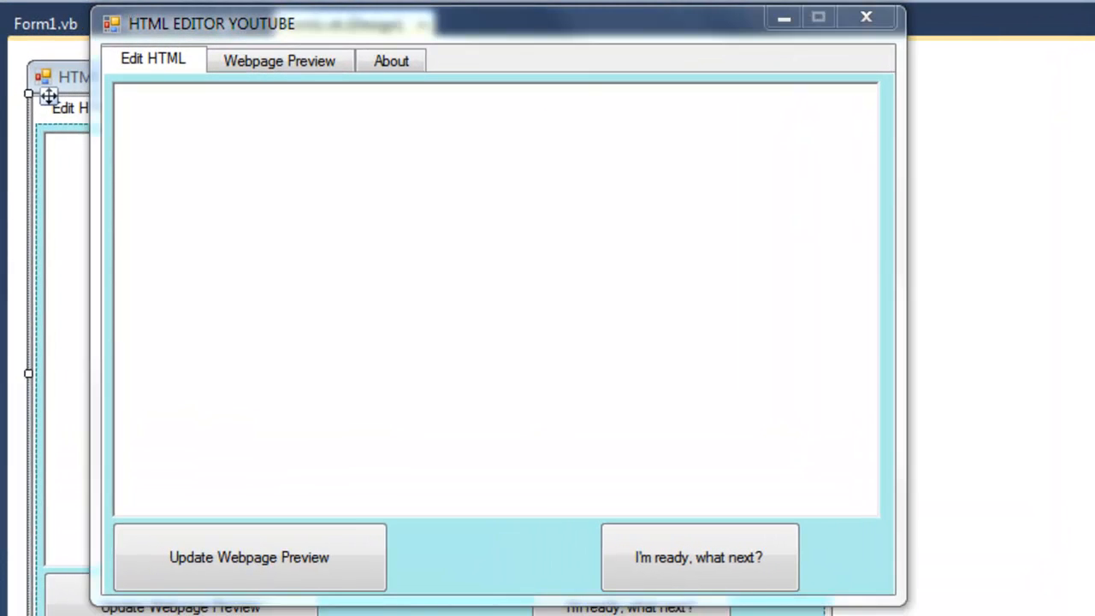
Step: Enter the test HTML, view its rendered preview, then show and close the Publish window
{"action": "left_click", "coordinate": [700, 558]}
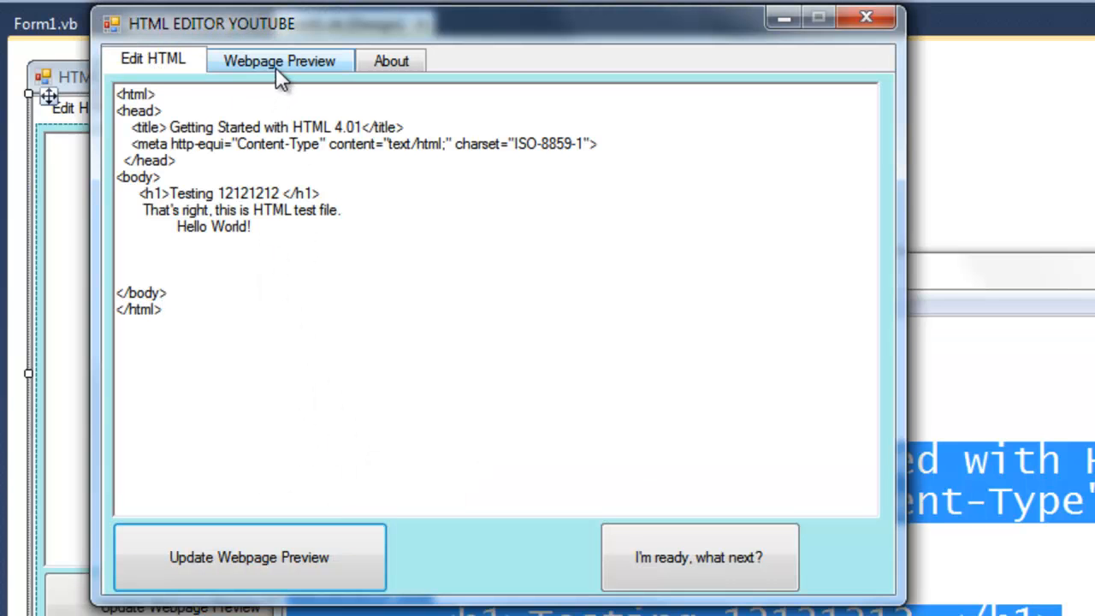
{"action": "left_click", "coordinate": [279, 60]}
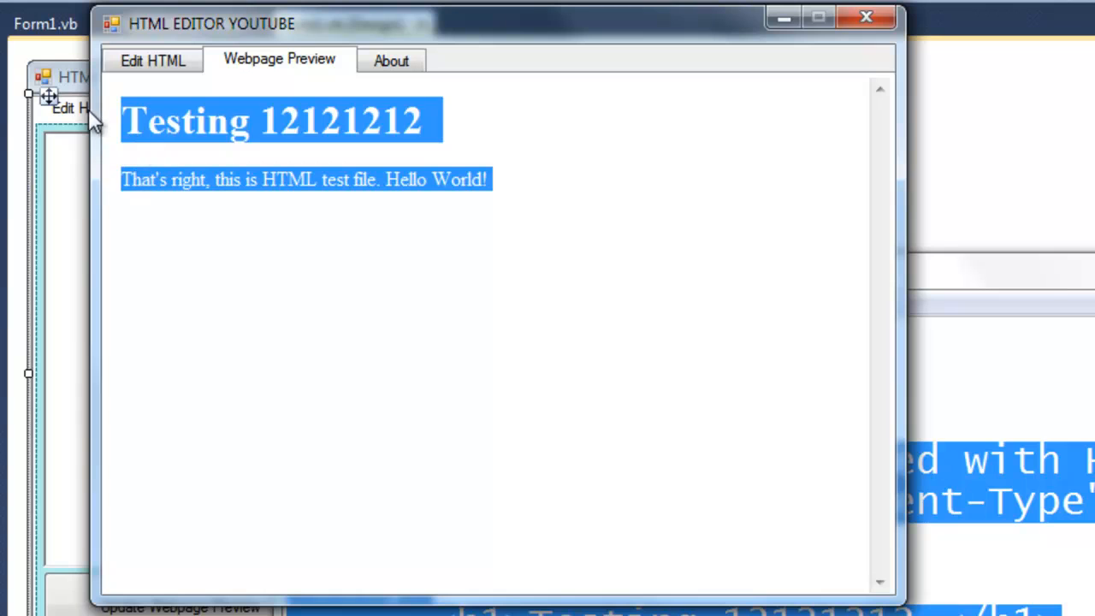
{"action": "left_click", "coordinate": [152, 60]}
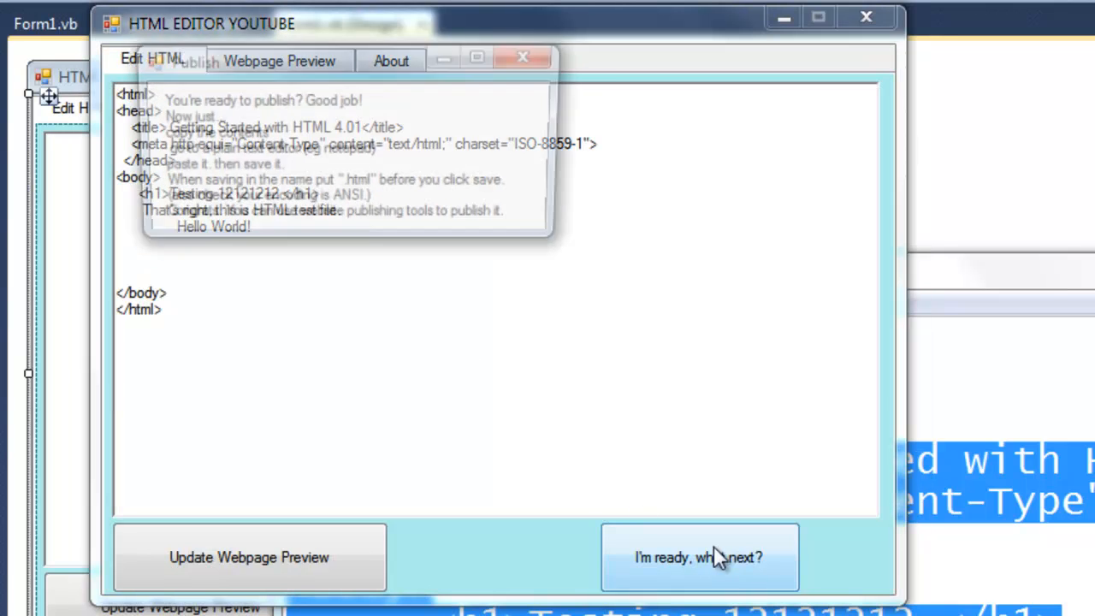
{"action": "left_click", "coordinate": [715, 558]}
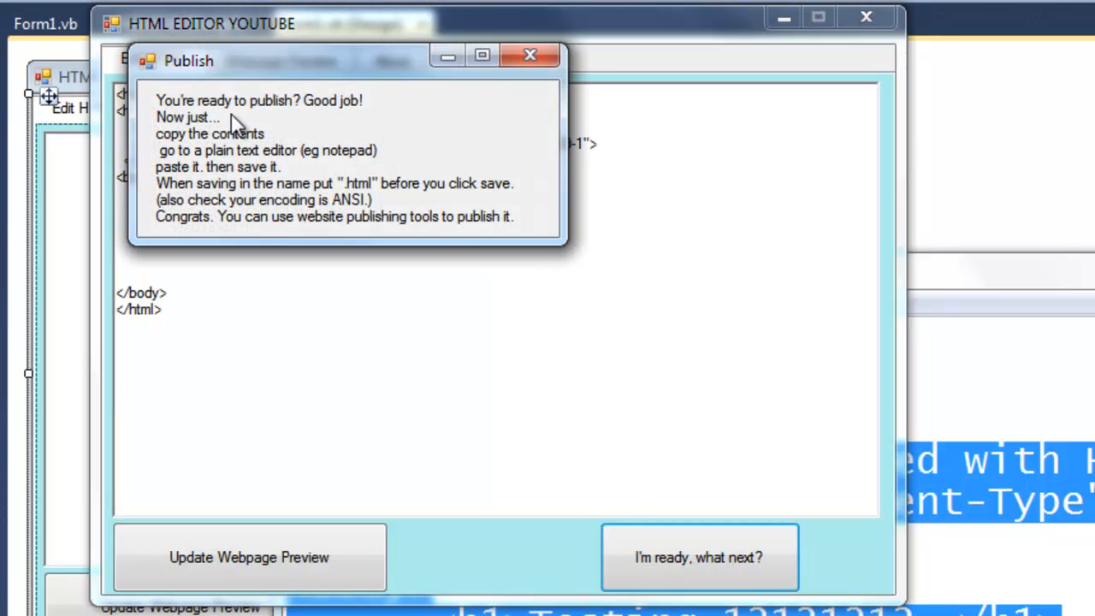
{"action": "mouse_move", "coordinate": [230, 171]}
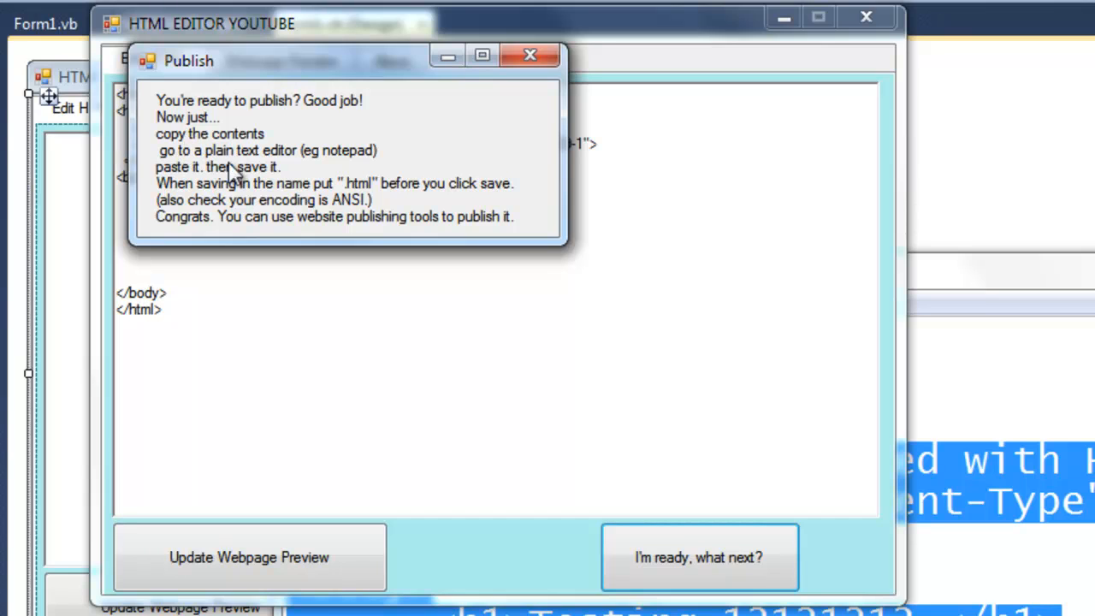
{"action": "mouse_move", "coordinate": [154, 172]}
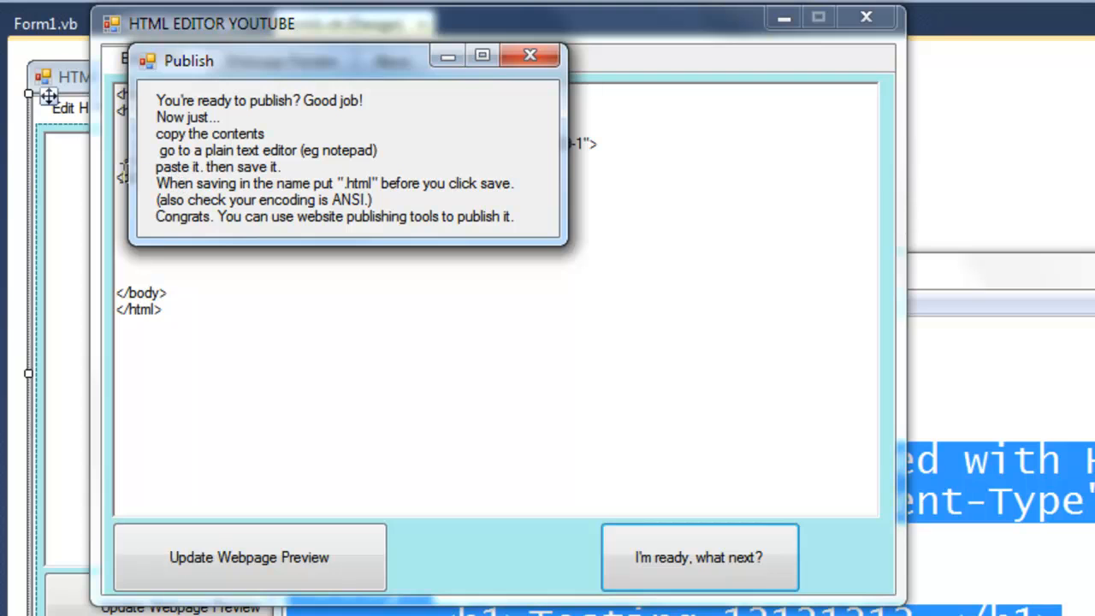
{"action": "mouse_move", "coordinate": [510, 79]}
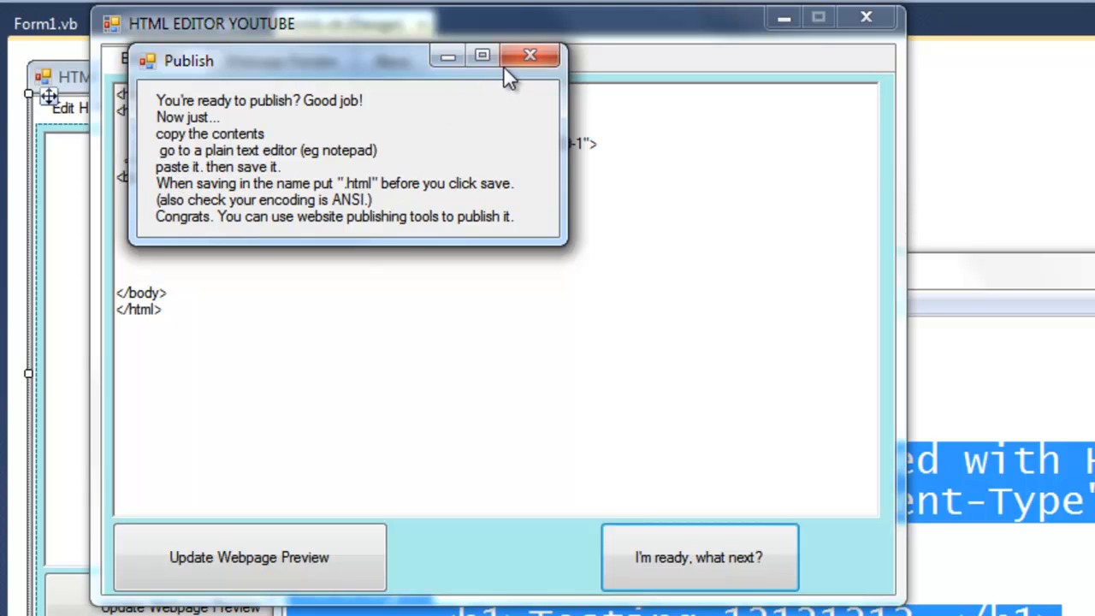
{"action": "left_click", "coordinate": [529, 54]}
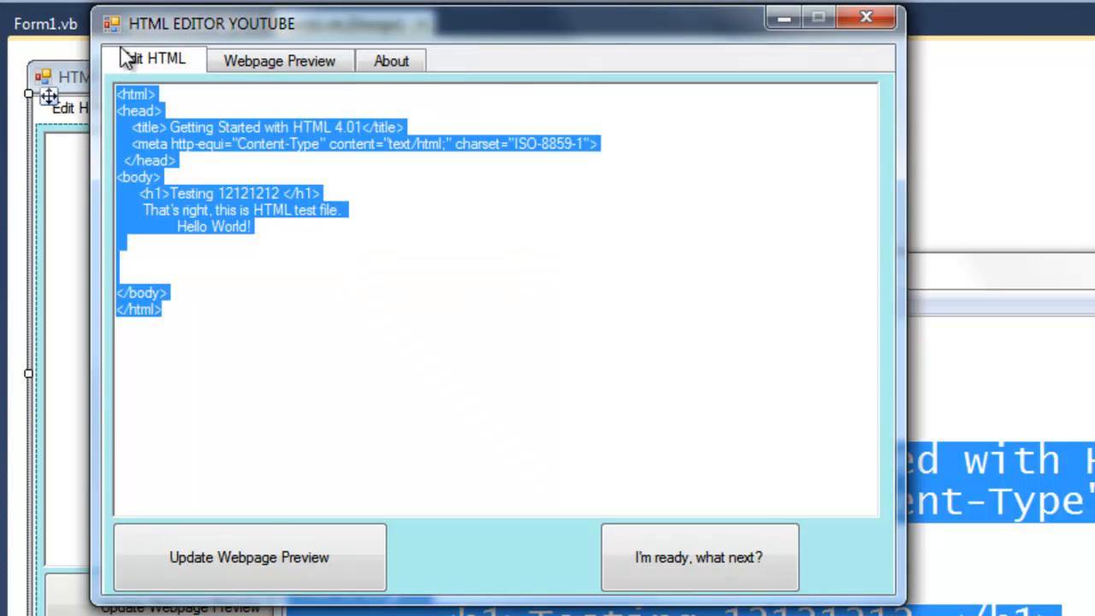
{"action": "mouse_move", "coordinate": [284, 260]}
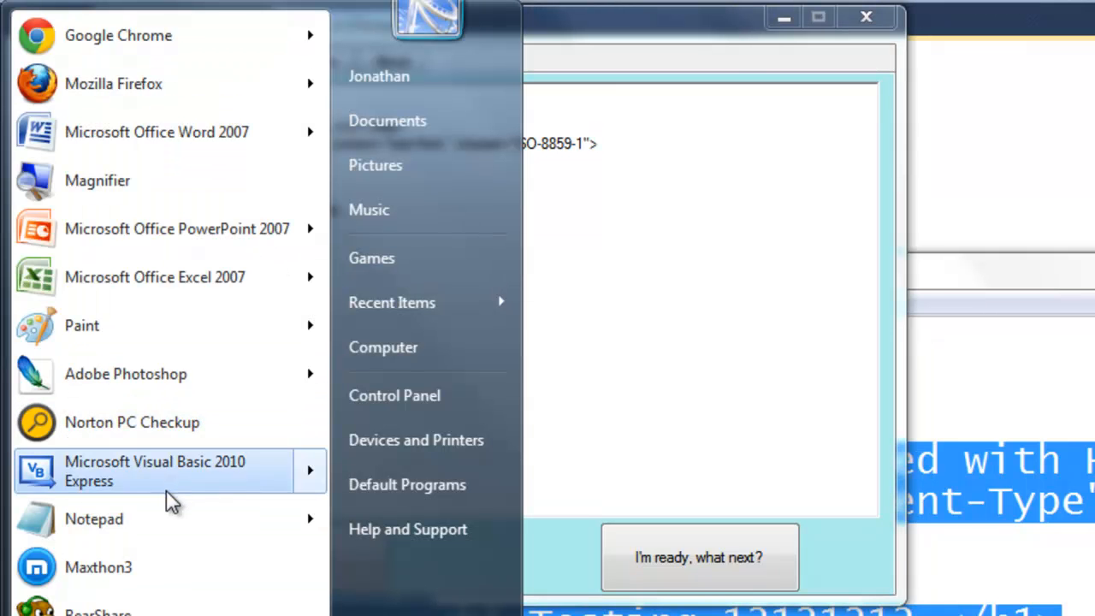
Step: Paste the HTML into Notepad and save it to the Desktop as blahblah.html
{"action": "left_click", "coordinate": [94, 518]}
{"action": "type", "text": "blahblah.html"}
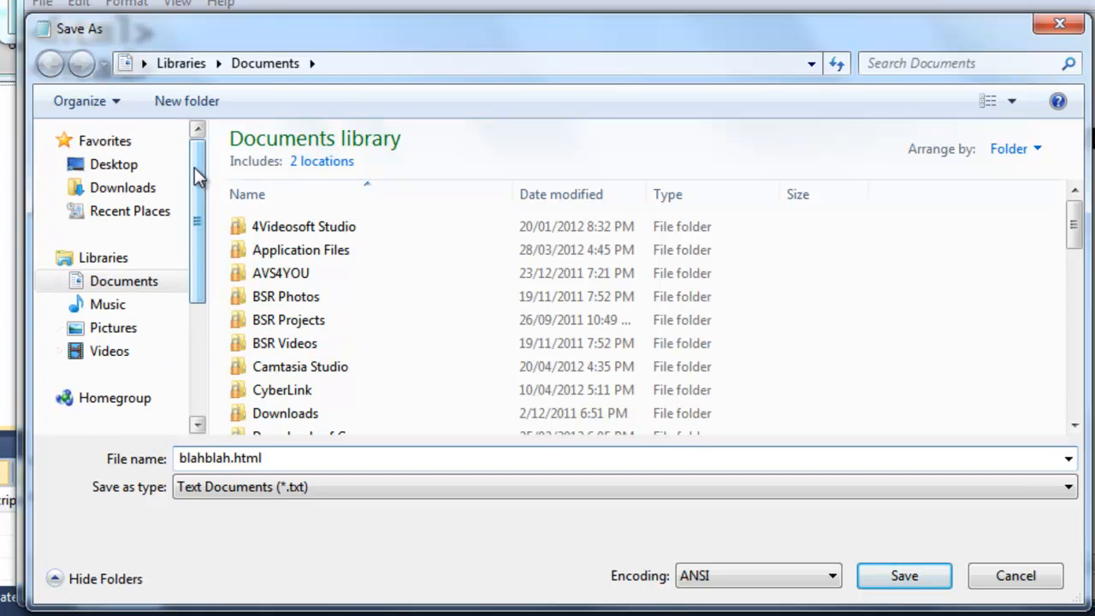
{"action": "left_click", "coordinate": [113, 165]}
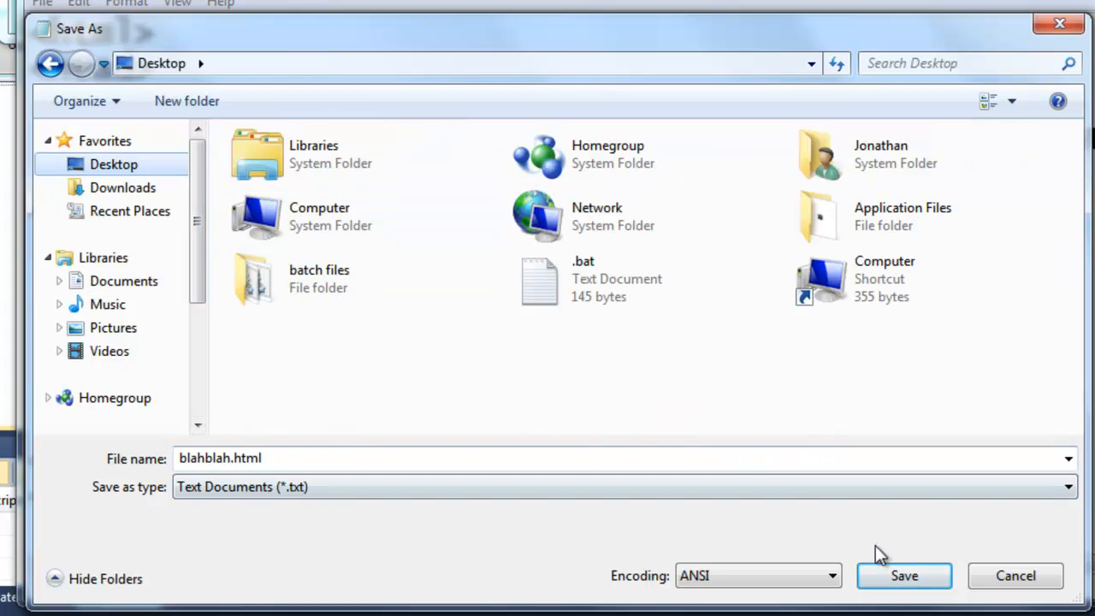
{"action": "left_click", "coordinate": [904, 575]}
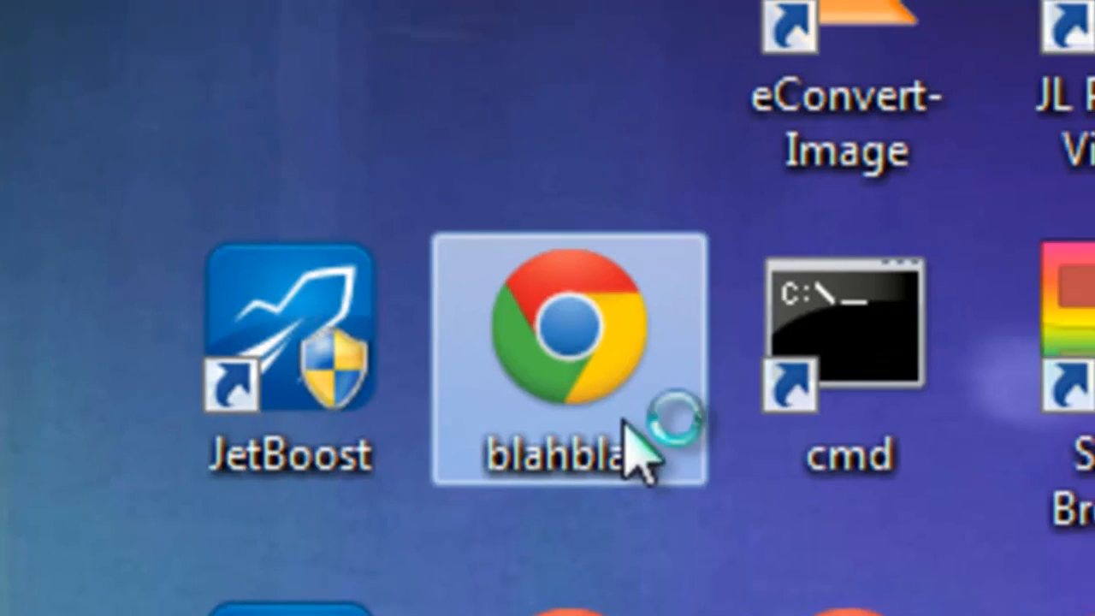
Step: View blahblah.html in Chrome, showing the Testing 12121212 heading and Hello World
{"action": "double_click", "coordinate": [573, 343]}
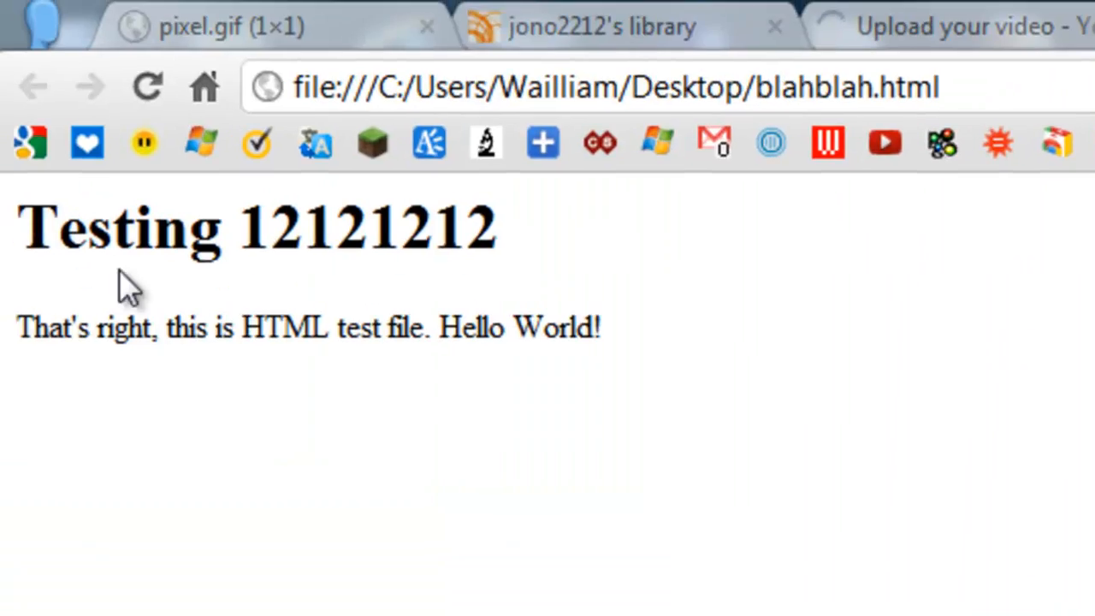